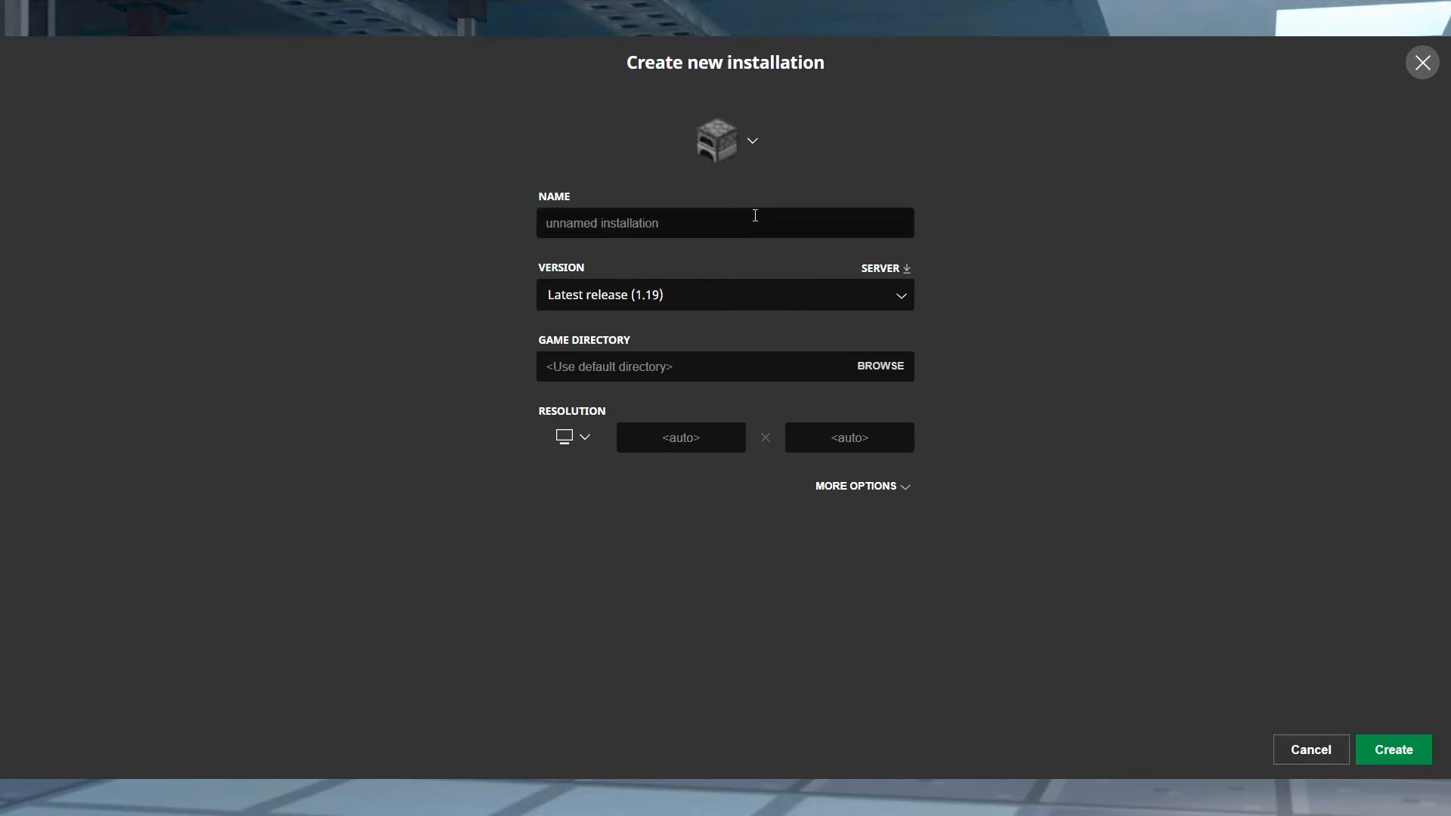
Step: Pick an installation icon, then scroll the Version list's releases, including 1.18.2, and snapshots
left_click(751, 140)
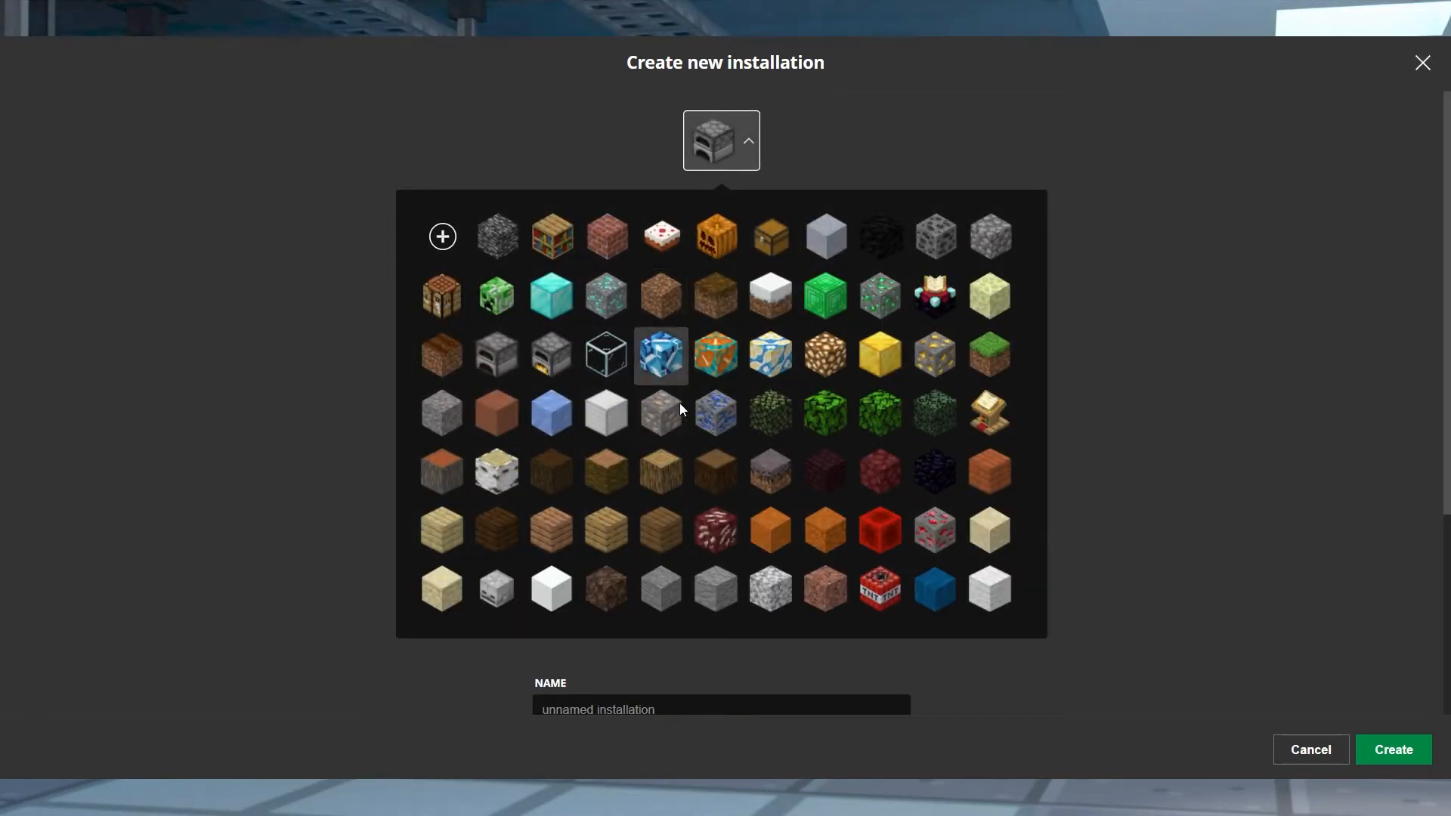
left_click(935, 296)
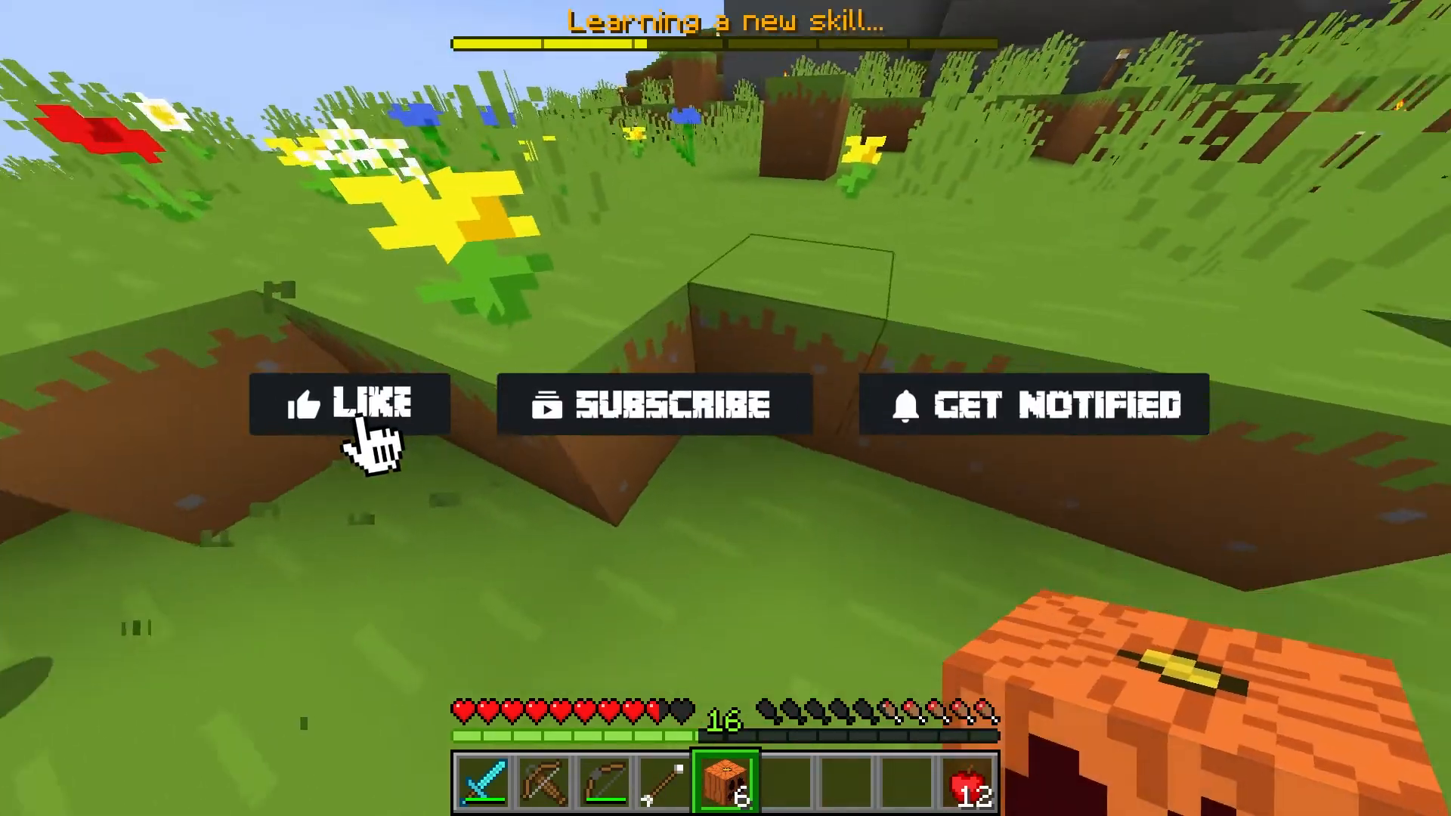
left_click(350, 404)
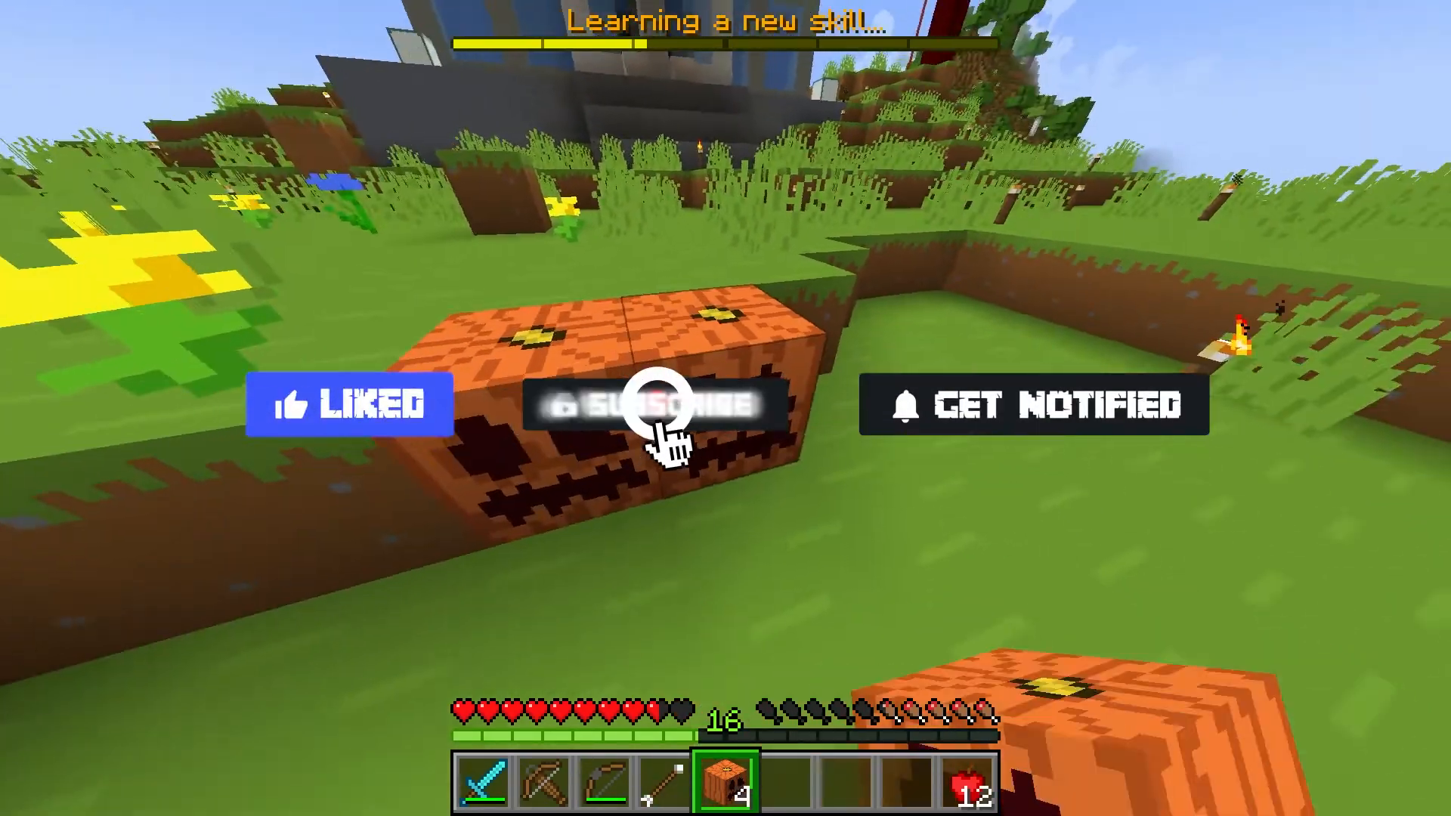
left_click(641, 405)
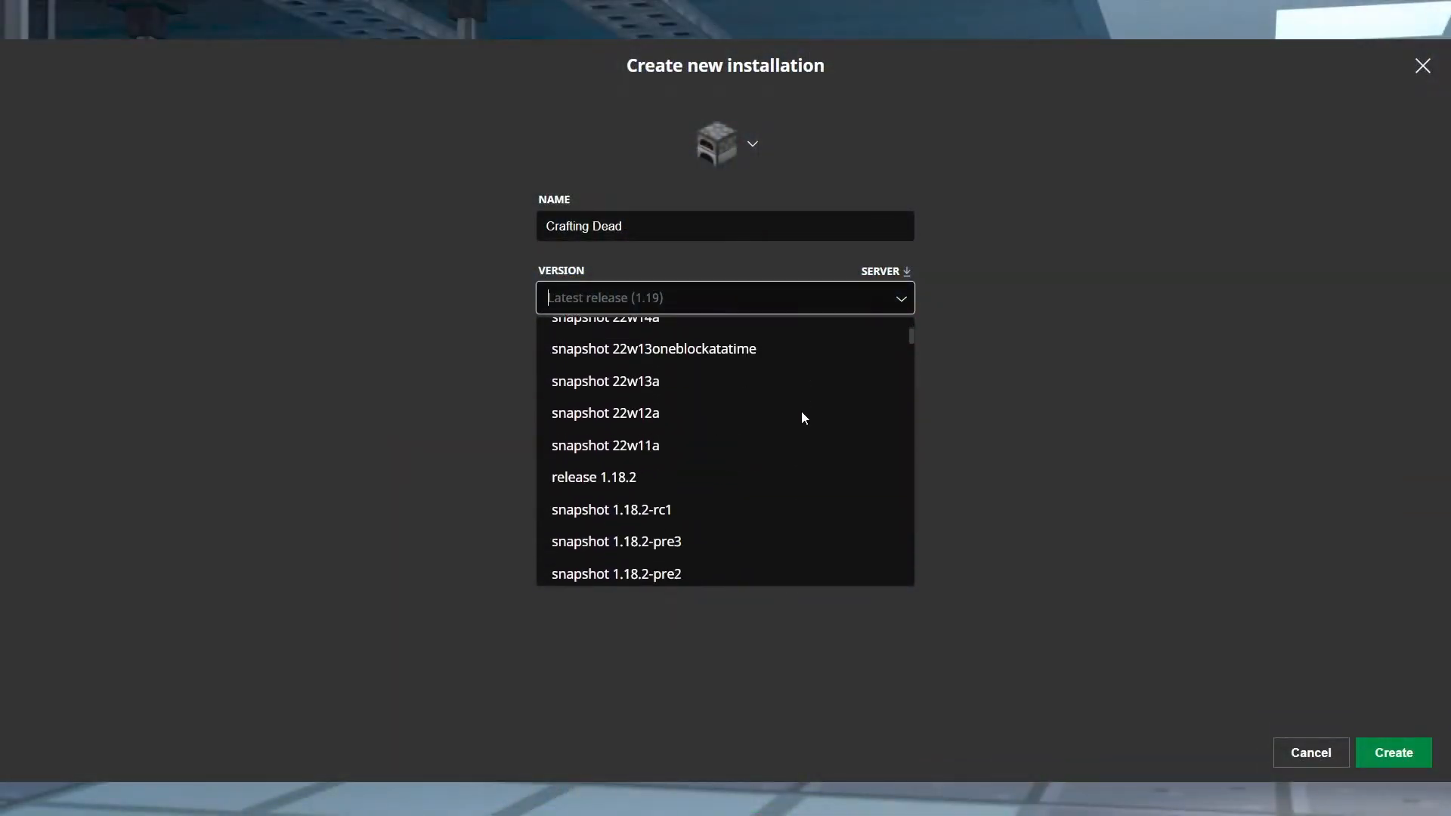
scroll("down", 3)
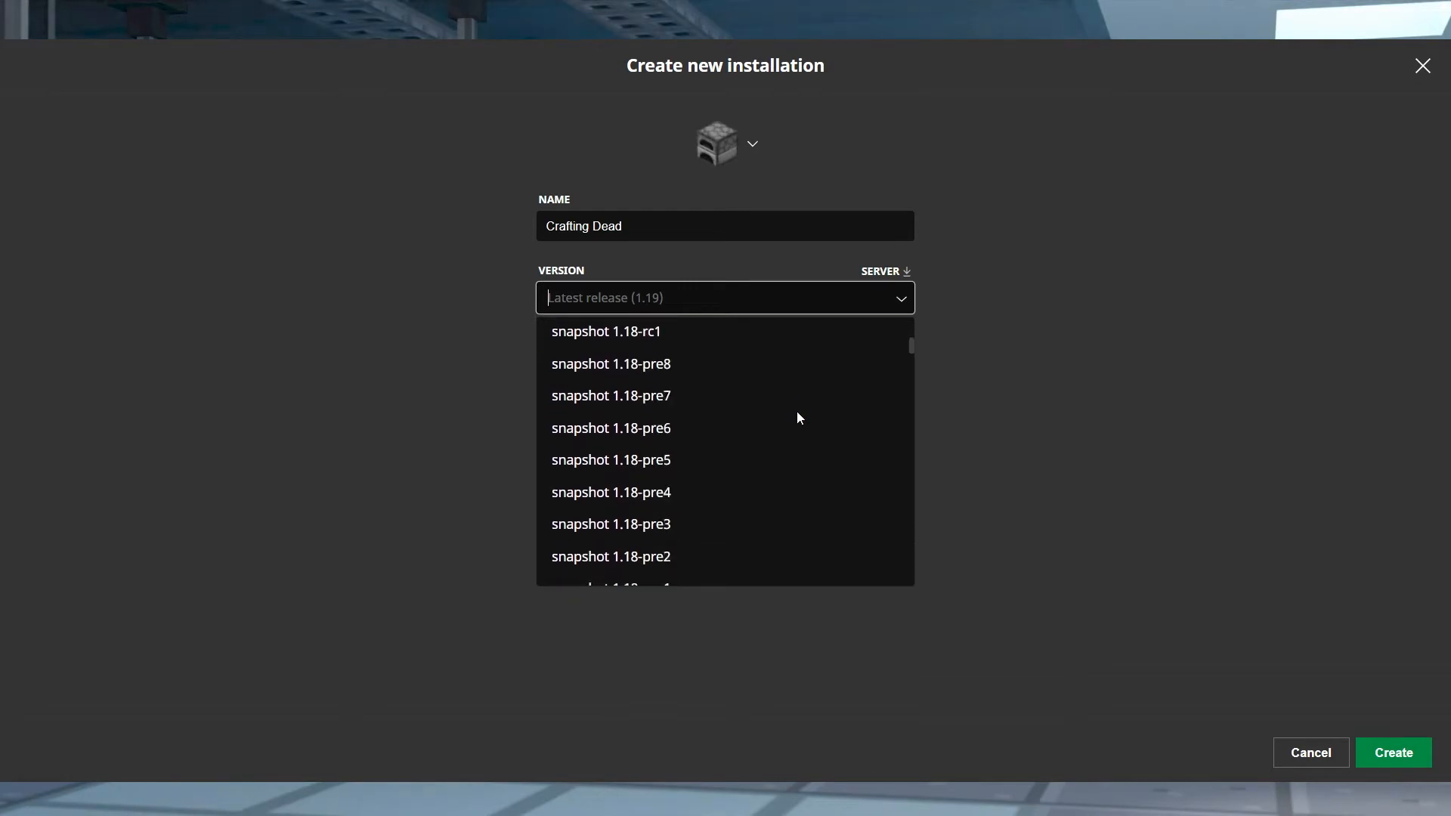
scroll("down", 3)
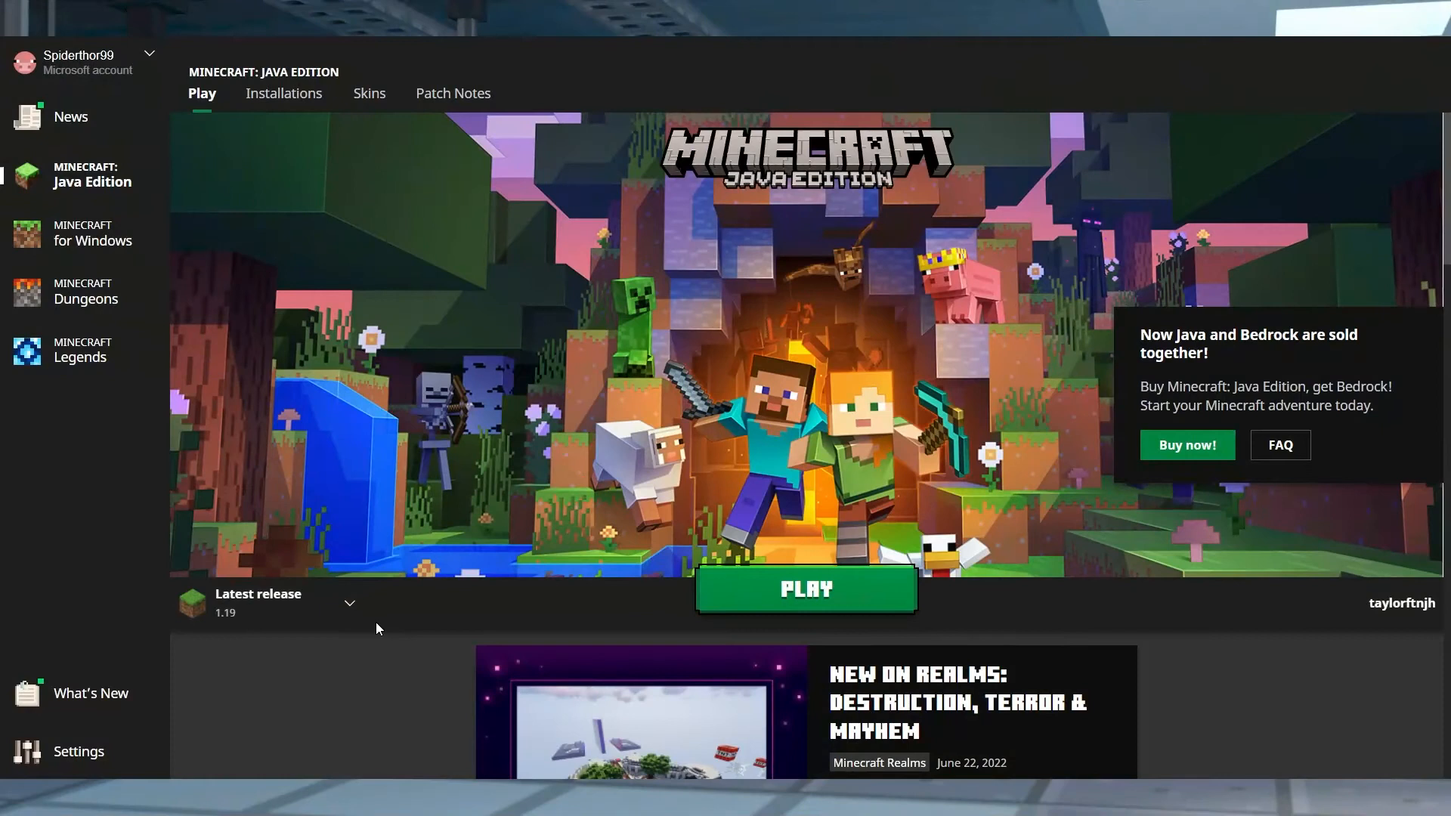
mouse_move(273, 615)
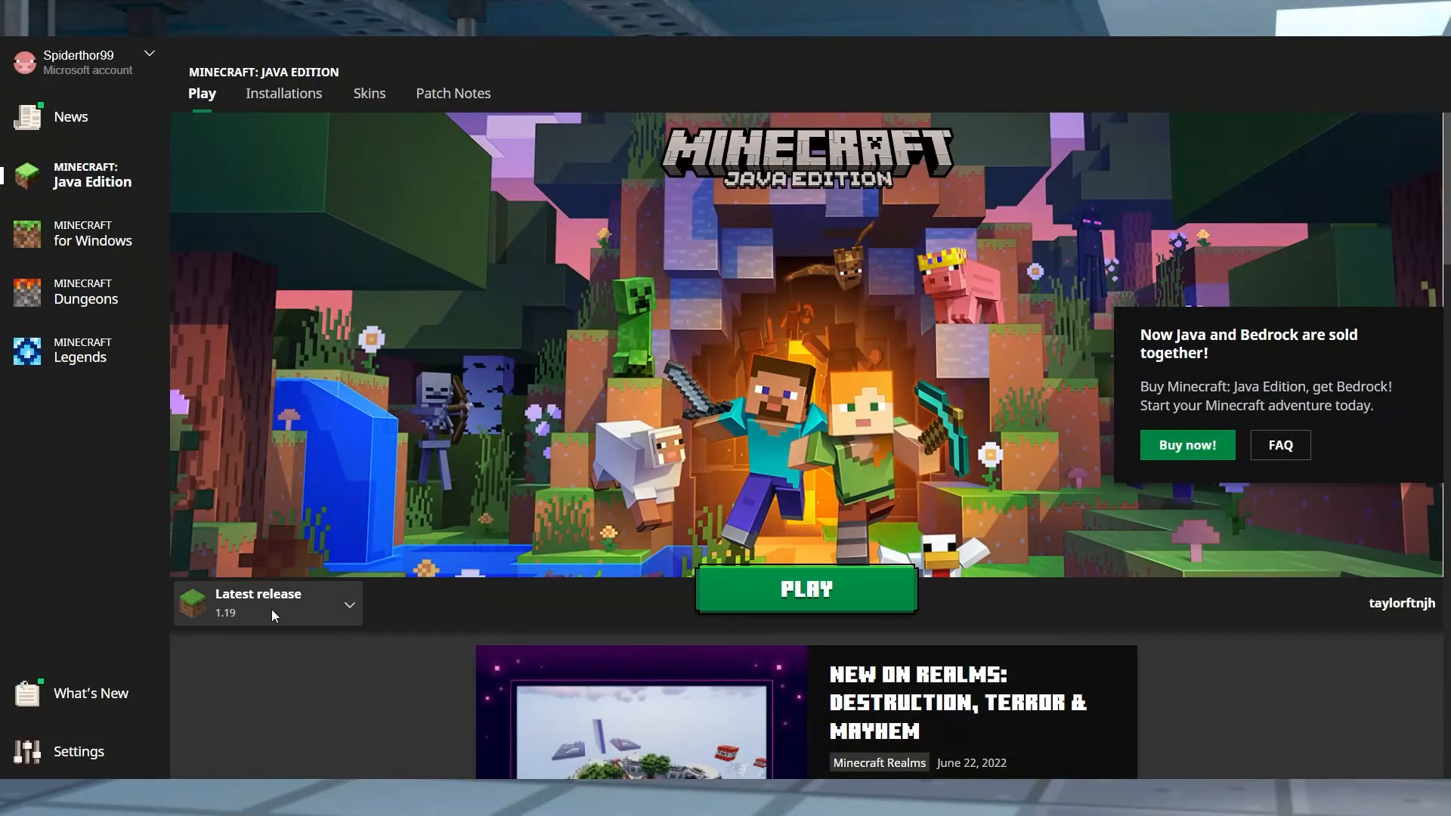
mouse_move(282, 623)
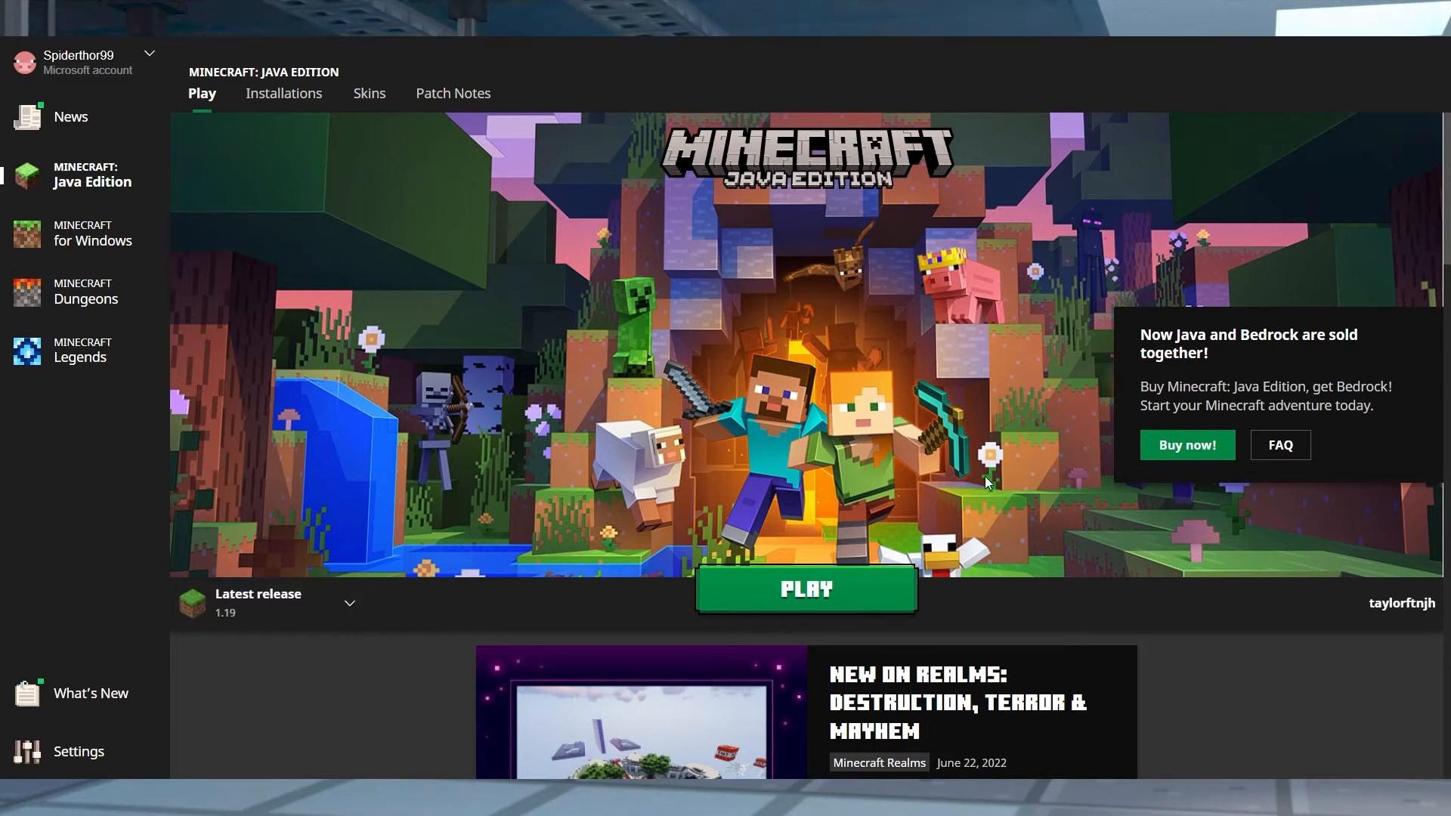
mouse_move(849, 443)
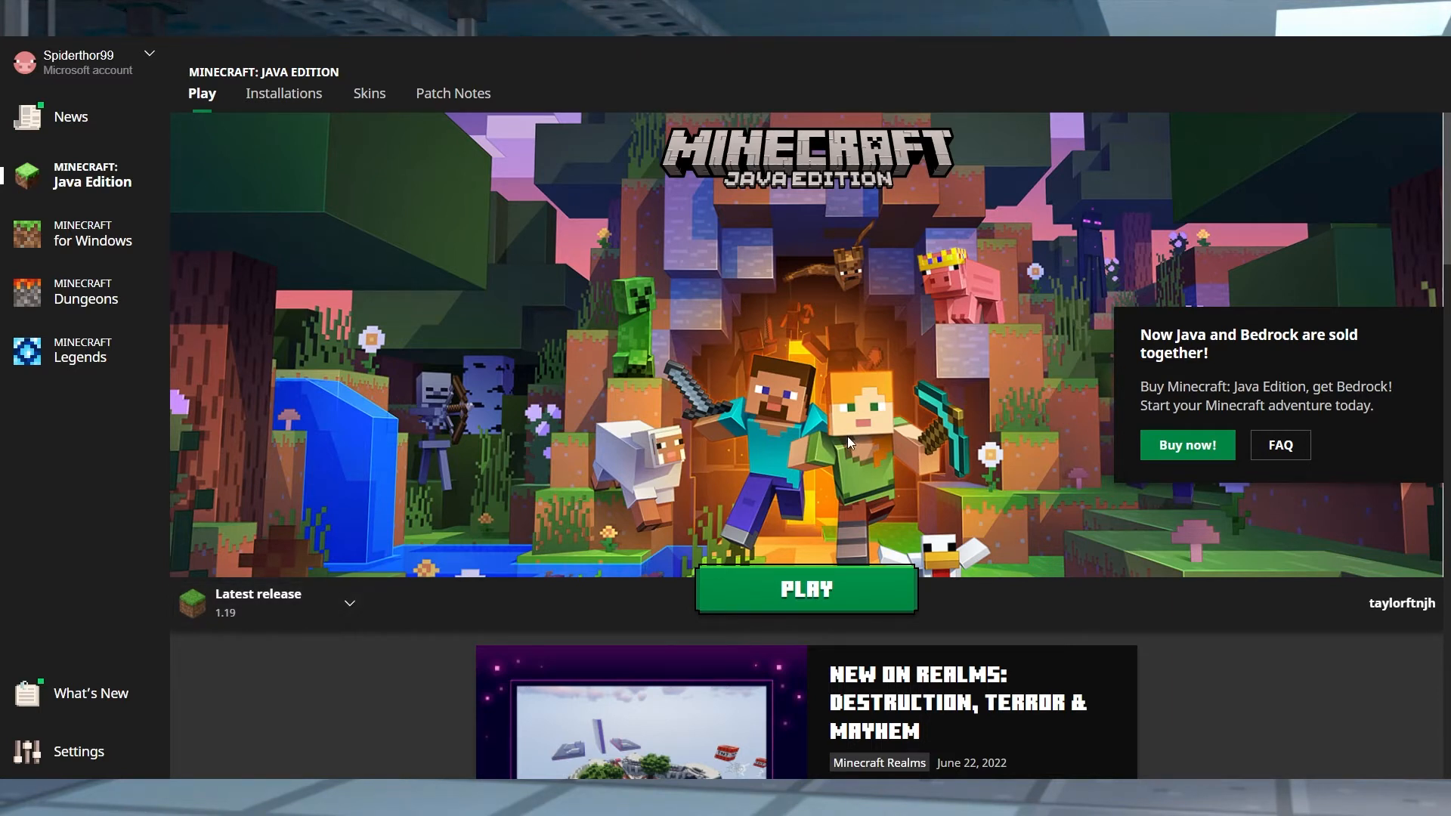
mouse_move(322, 111)
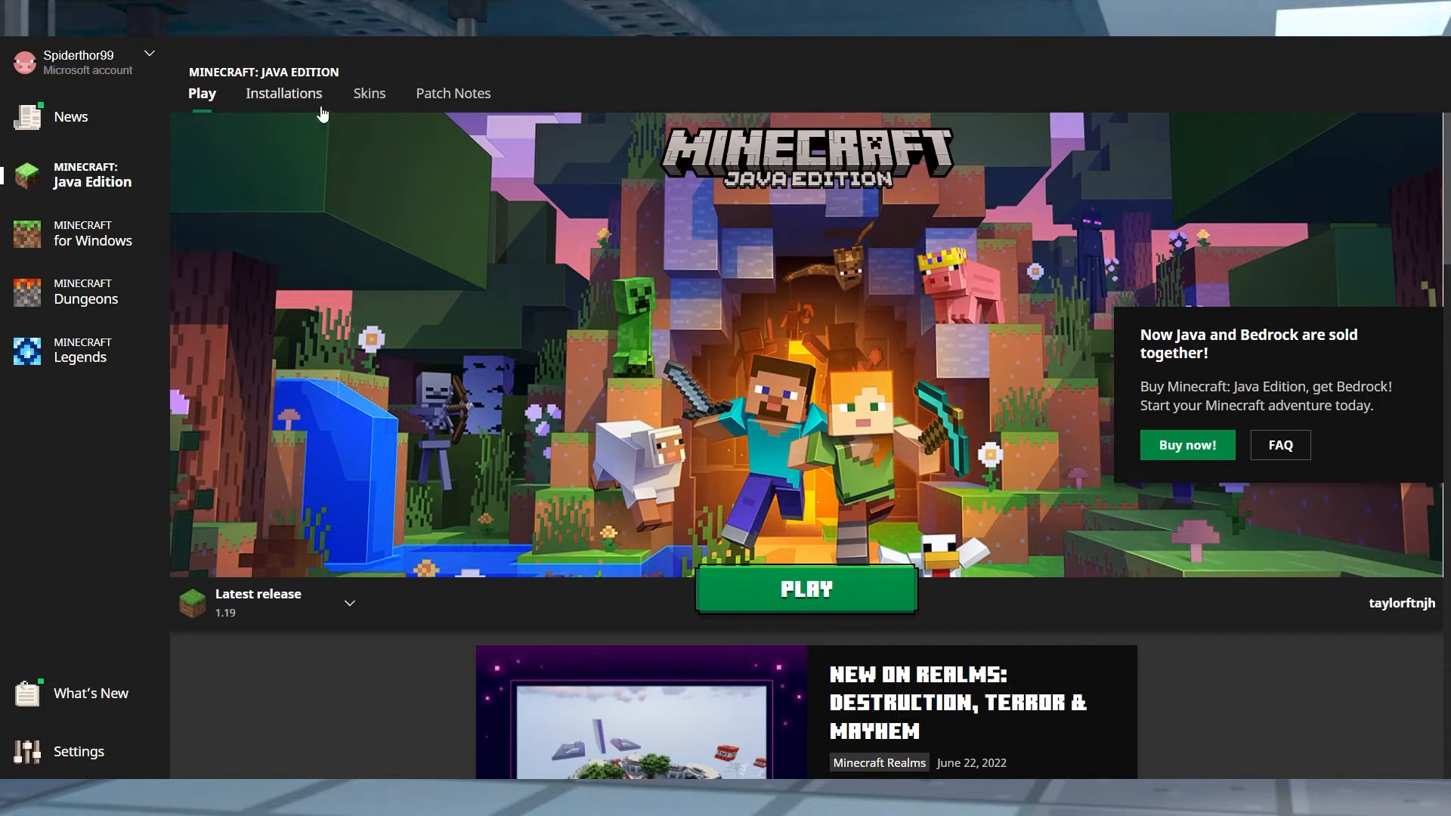
Step: Create the 'Apex Tutorial' installation on release 1.18.2 from the Installations tab
left_click(285, 93)
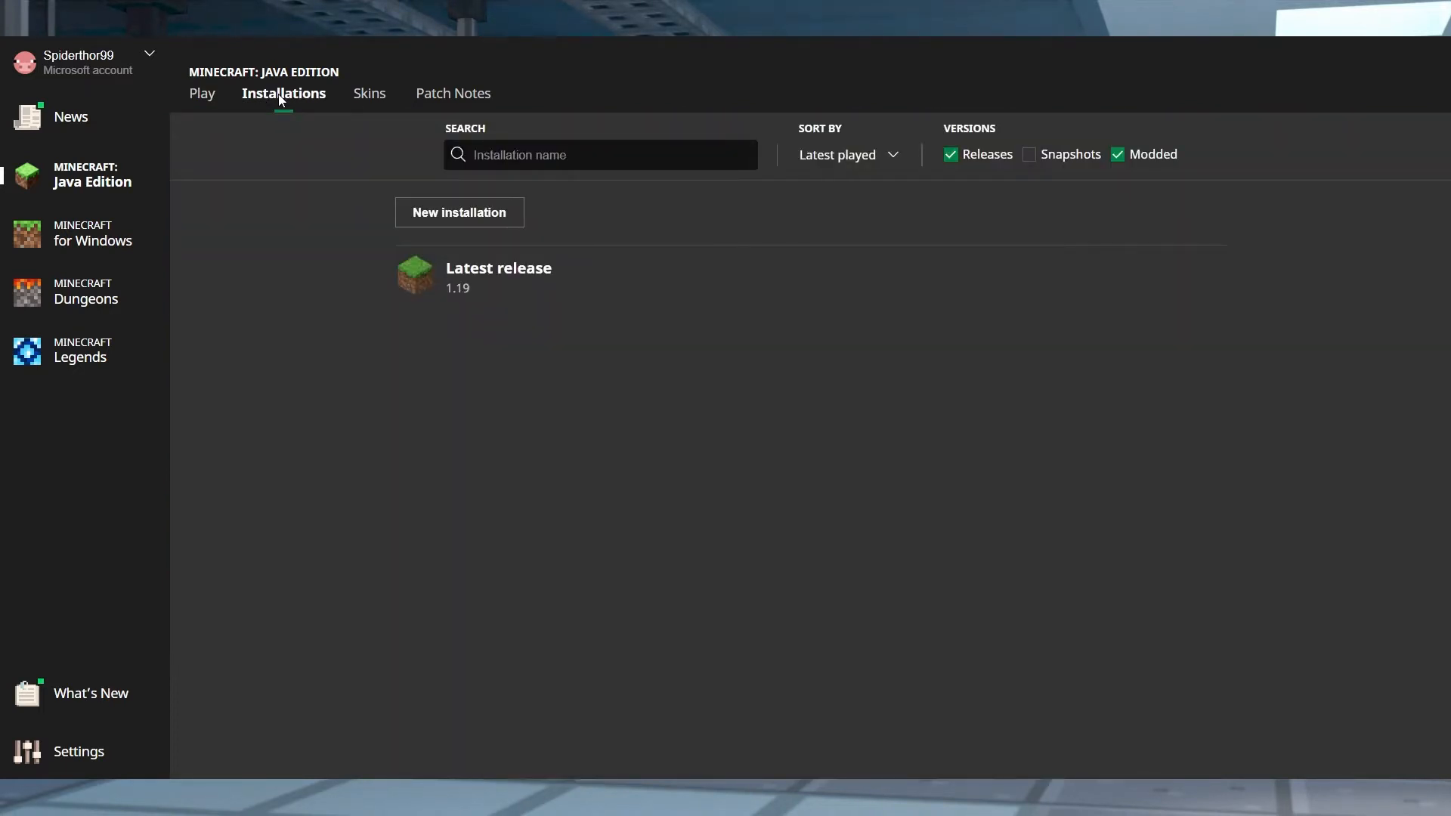
left_click(201, 93)
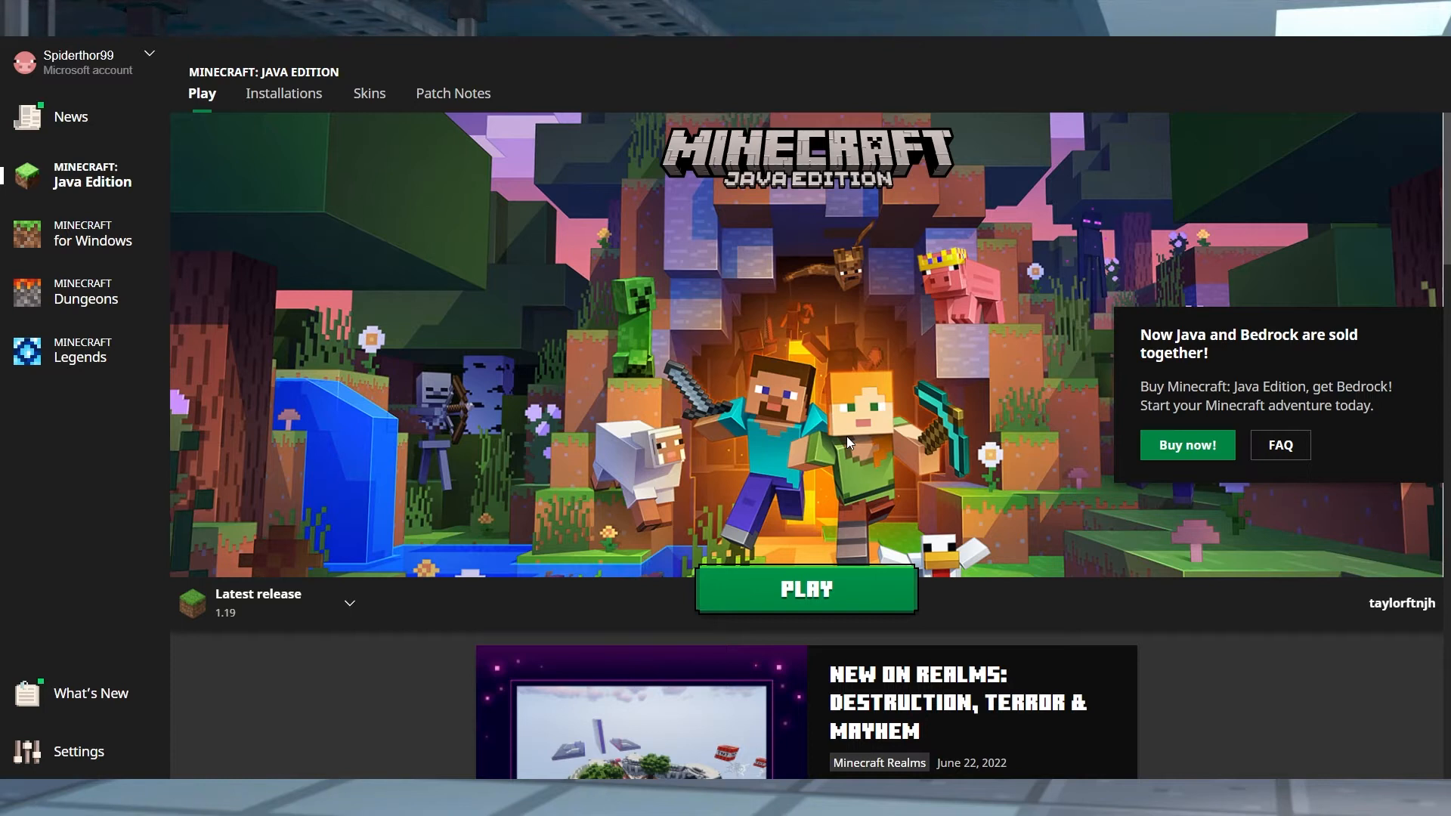
left_click(284, 92)
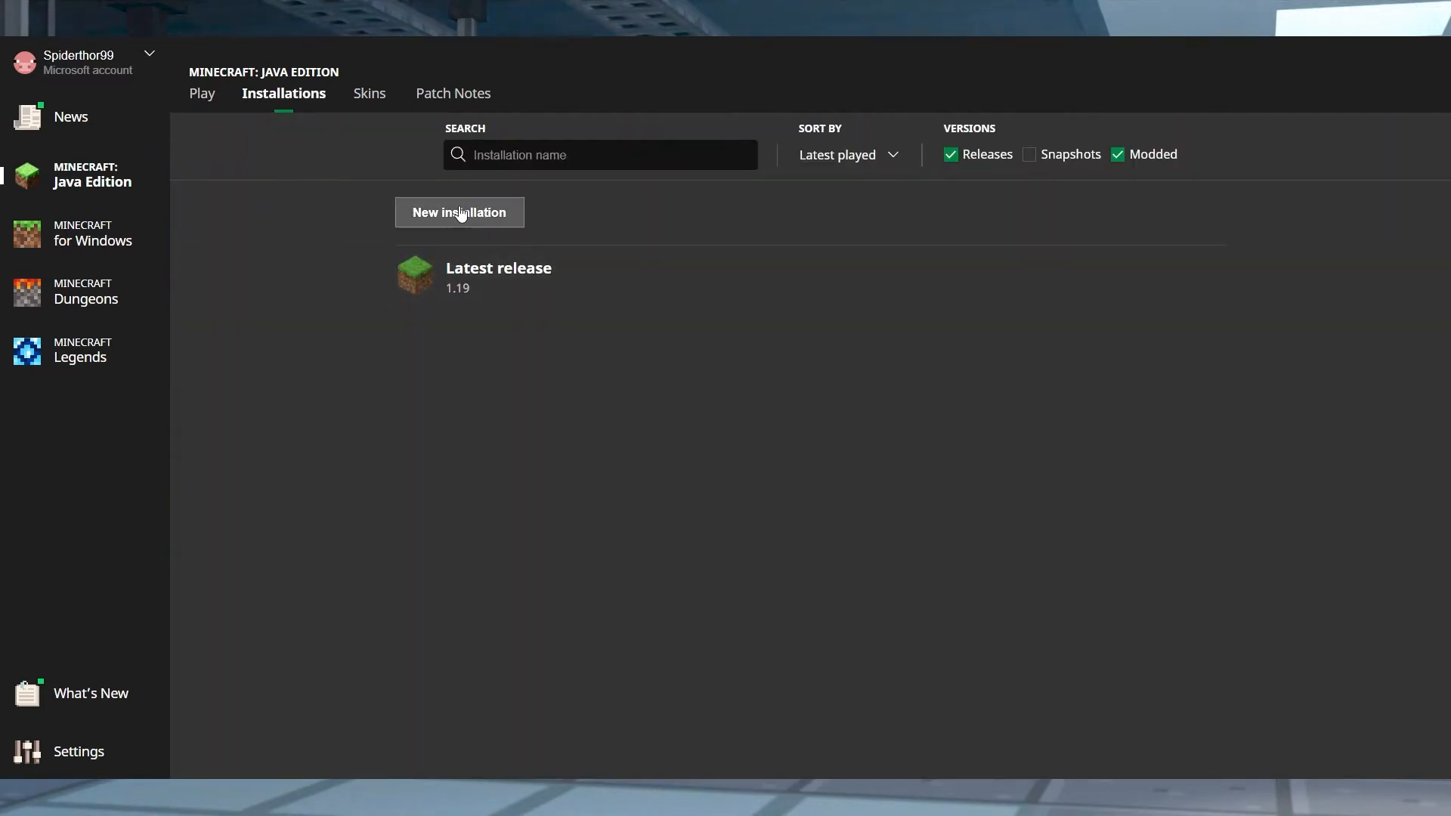
left_click(459, 212)
type("Apex")
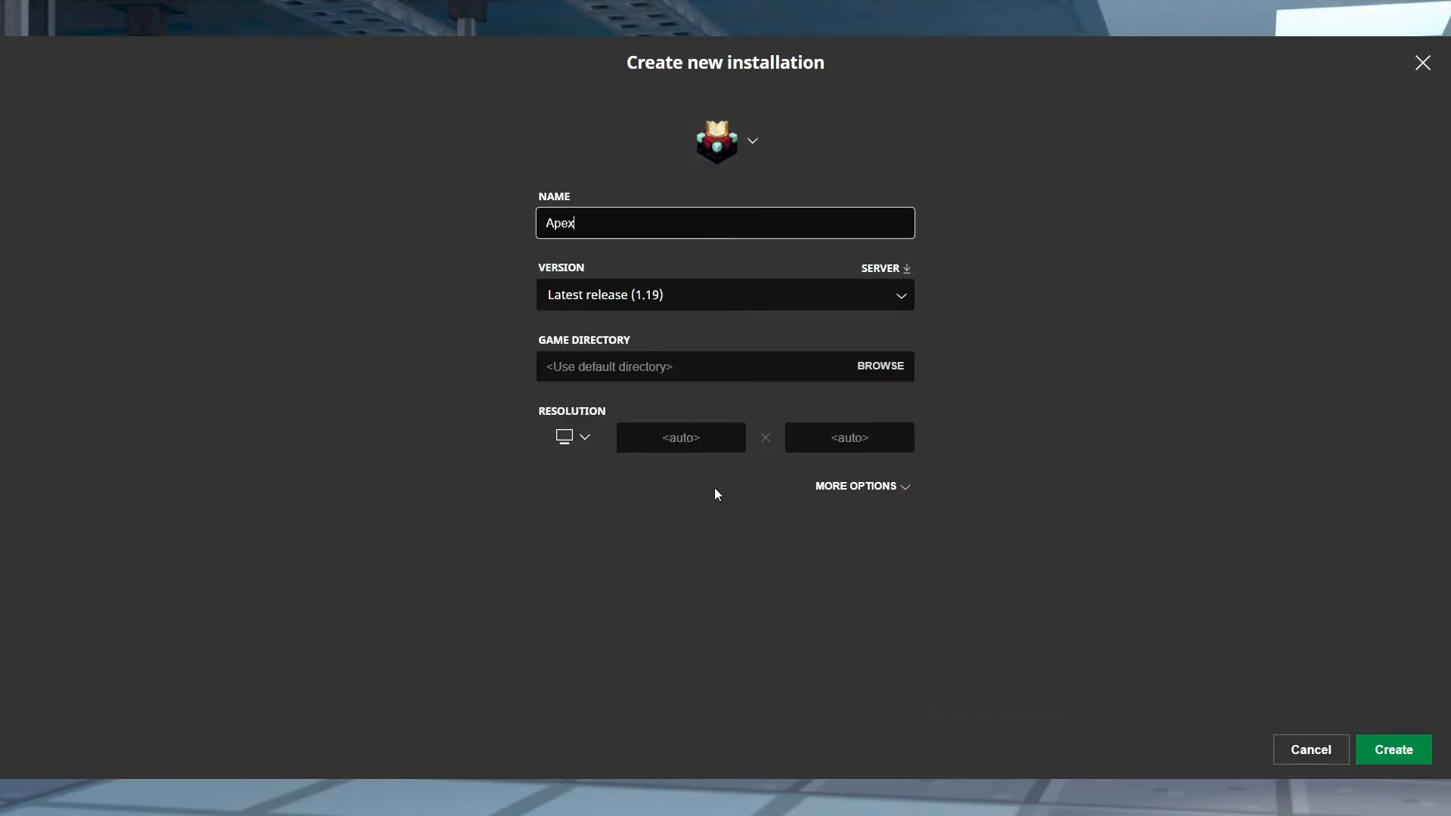
type("Tutorial")
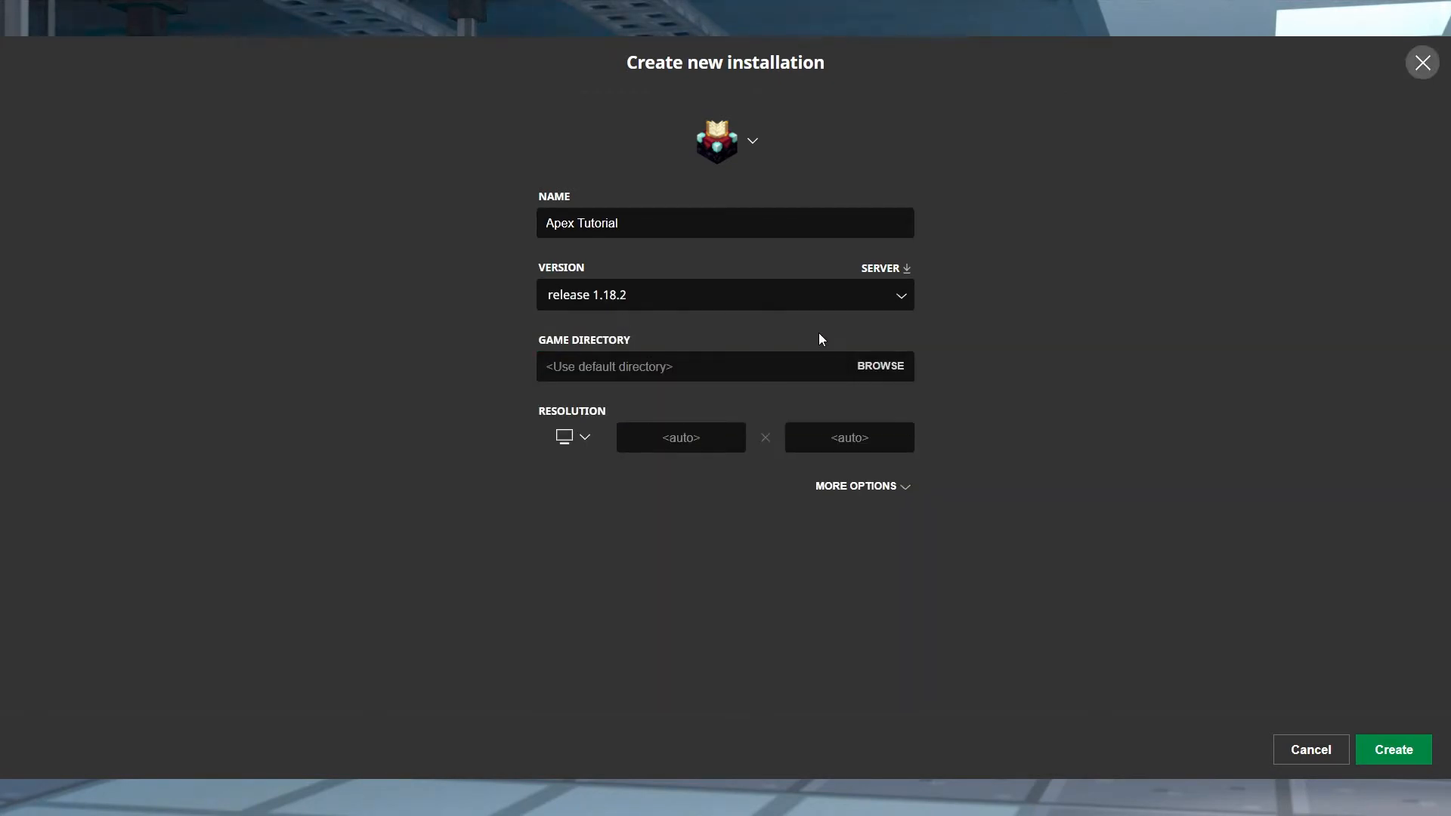
mouse_move(1071, 608)
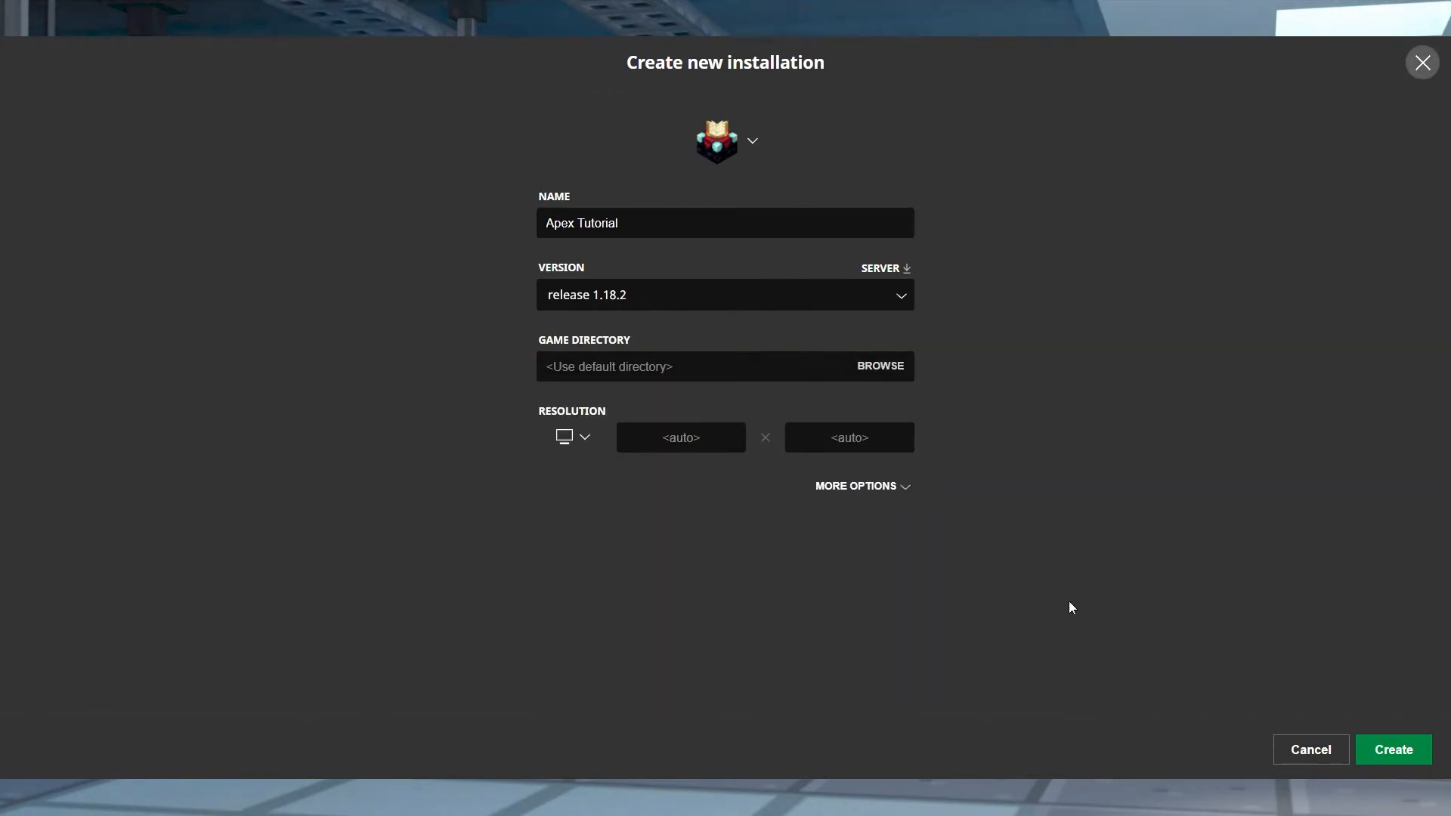
left_click(1392, 750)
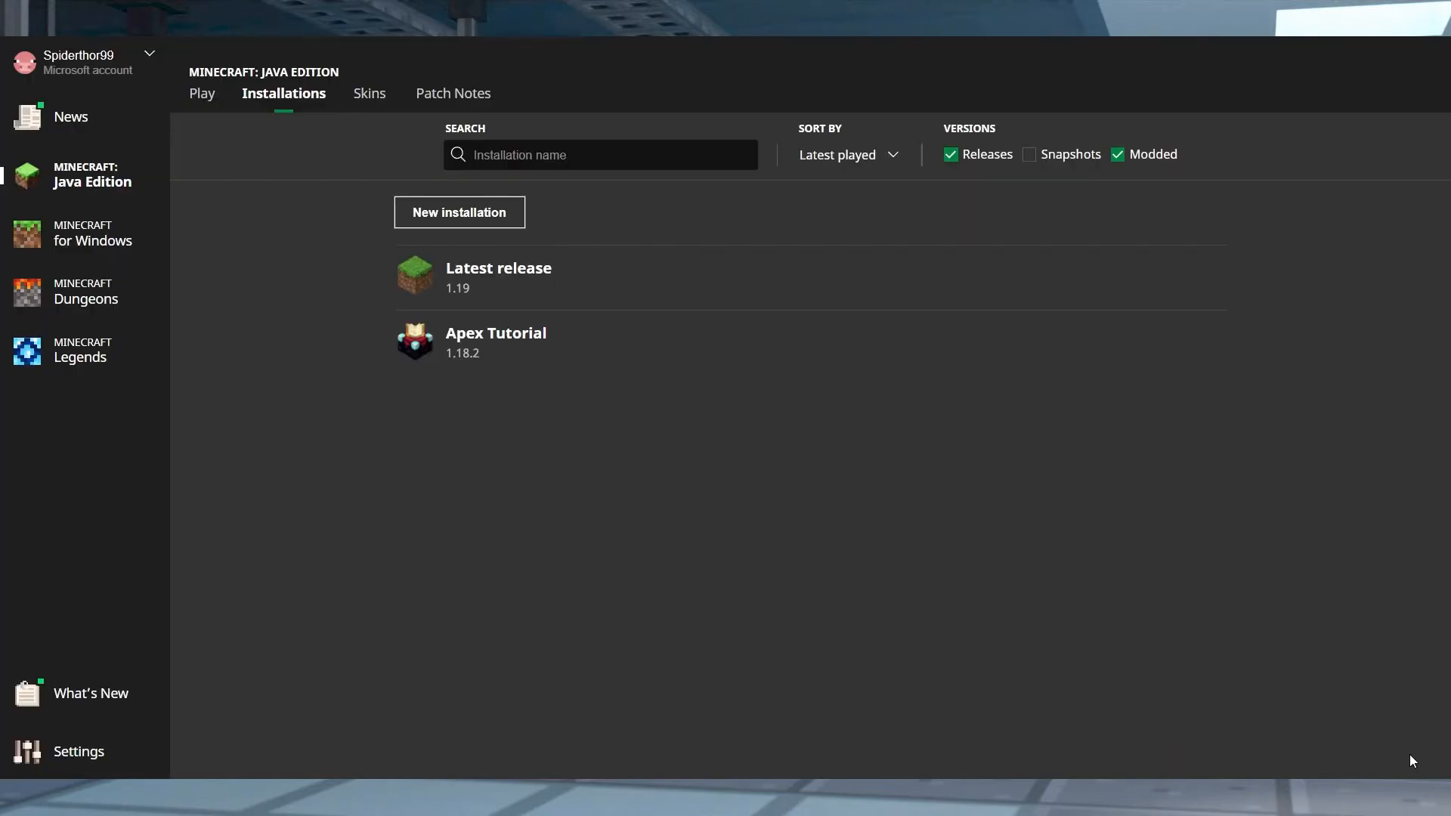
mouse_move(1271, 671)
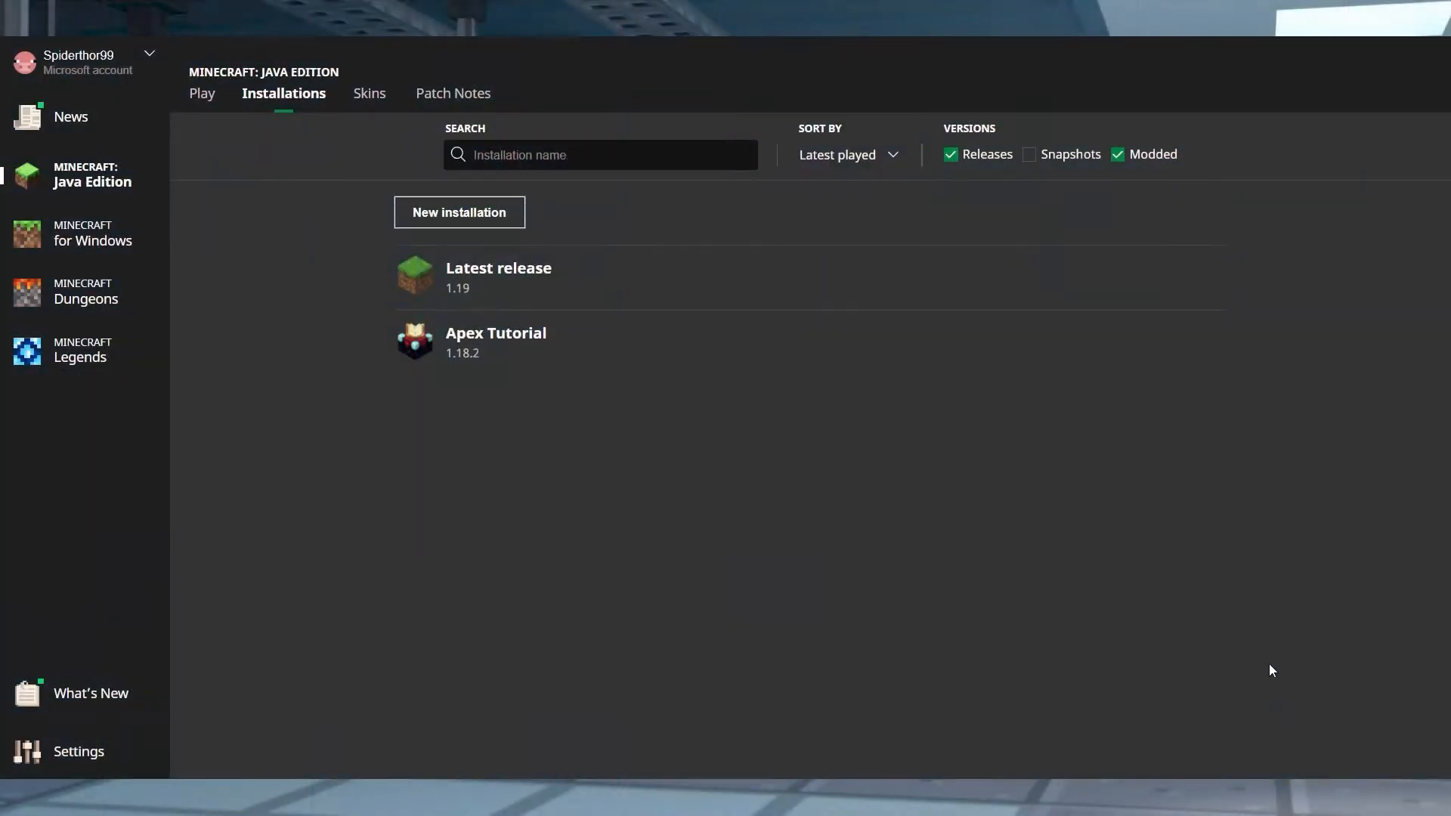
mouse_move(932, 475)
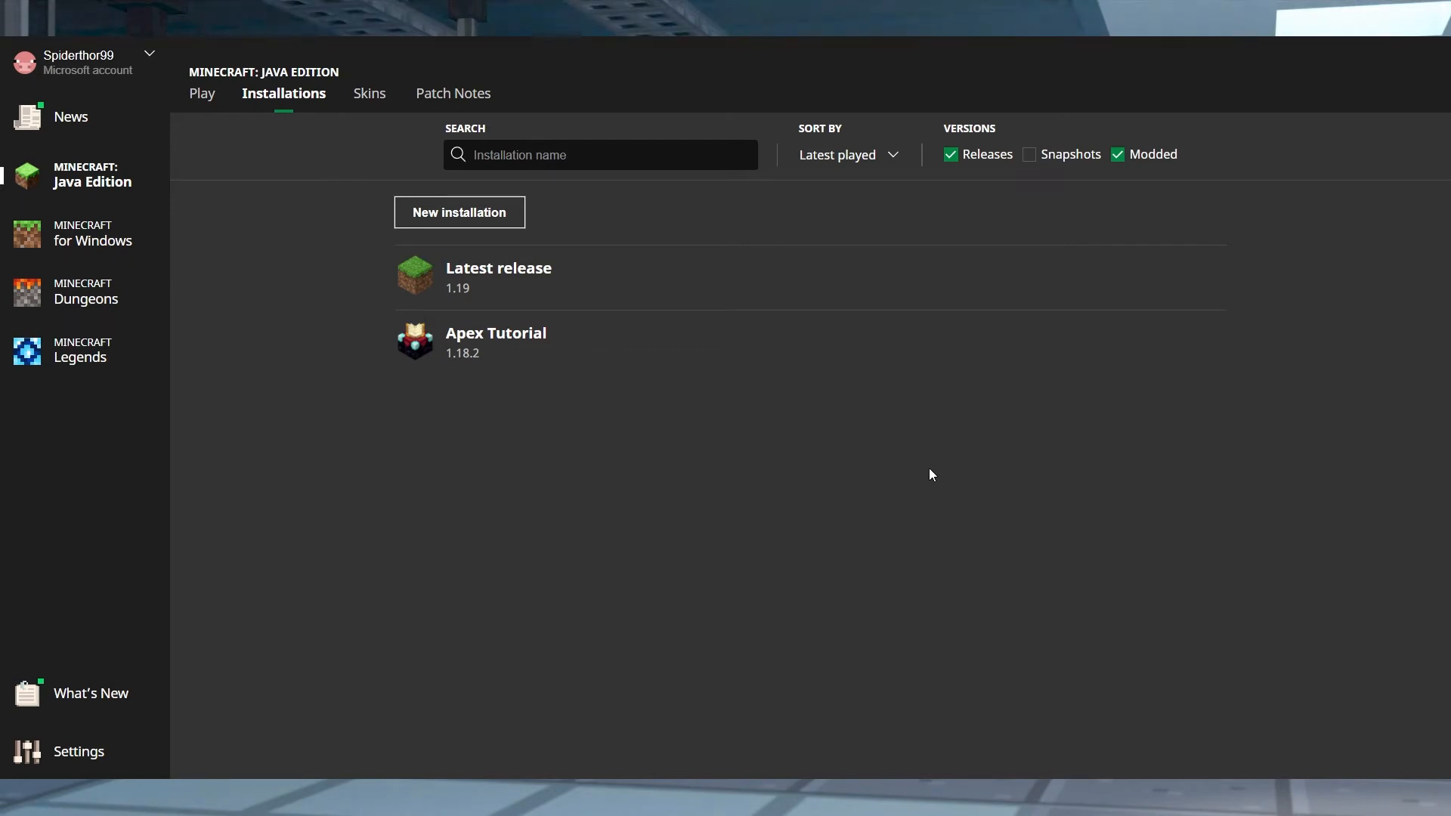
mouse_move(960, 471)
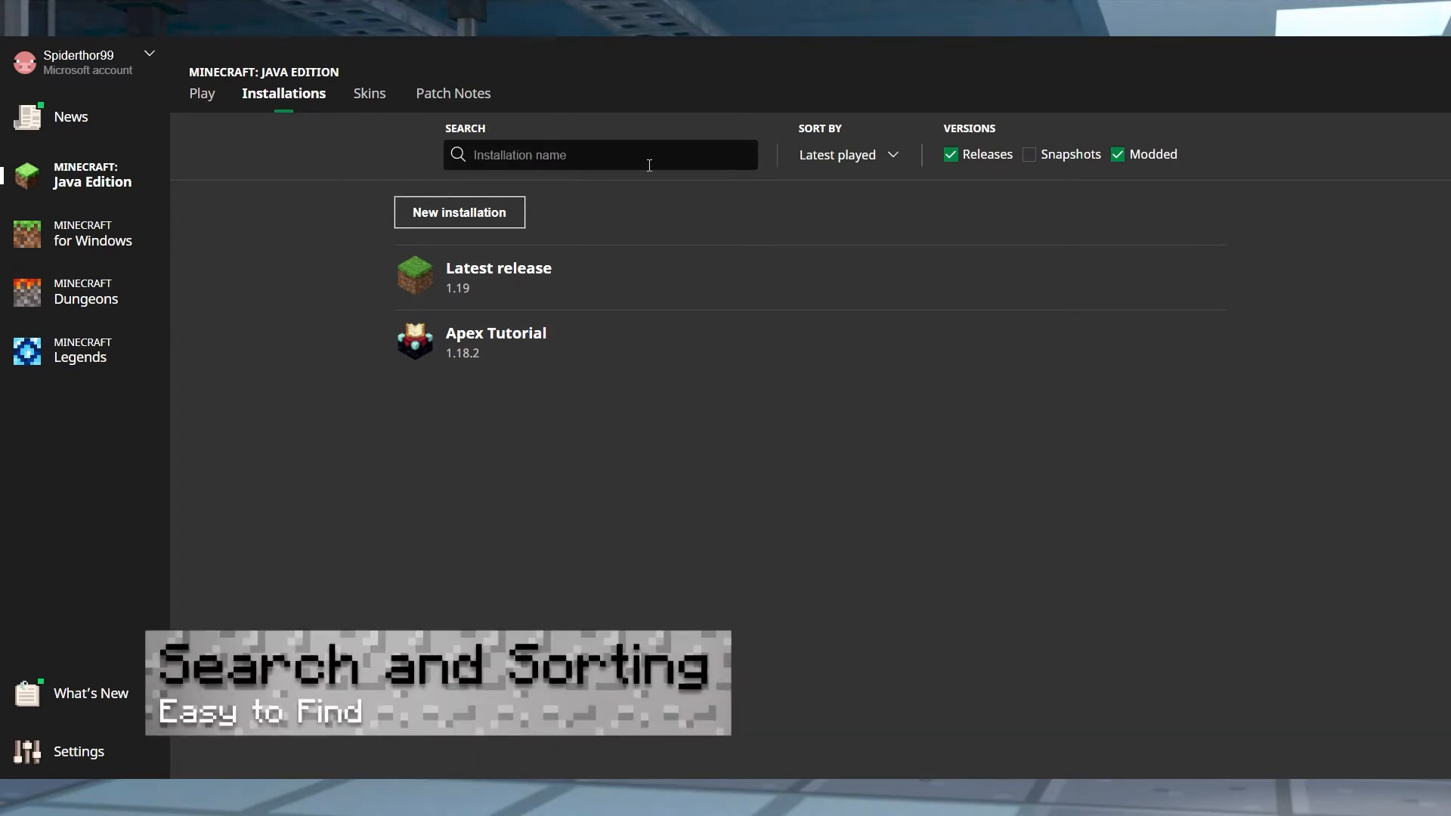
Step: Sort installations by name, show snapshots and hide releases, leaving Latest snapshot 1.19.1-rc2
left_click(845, 154)
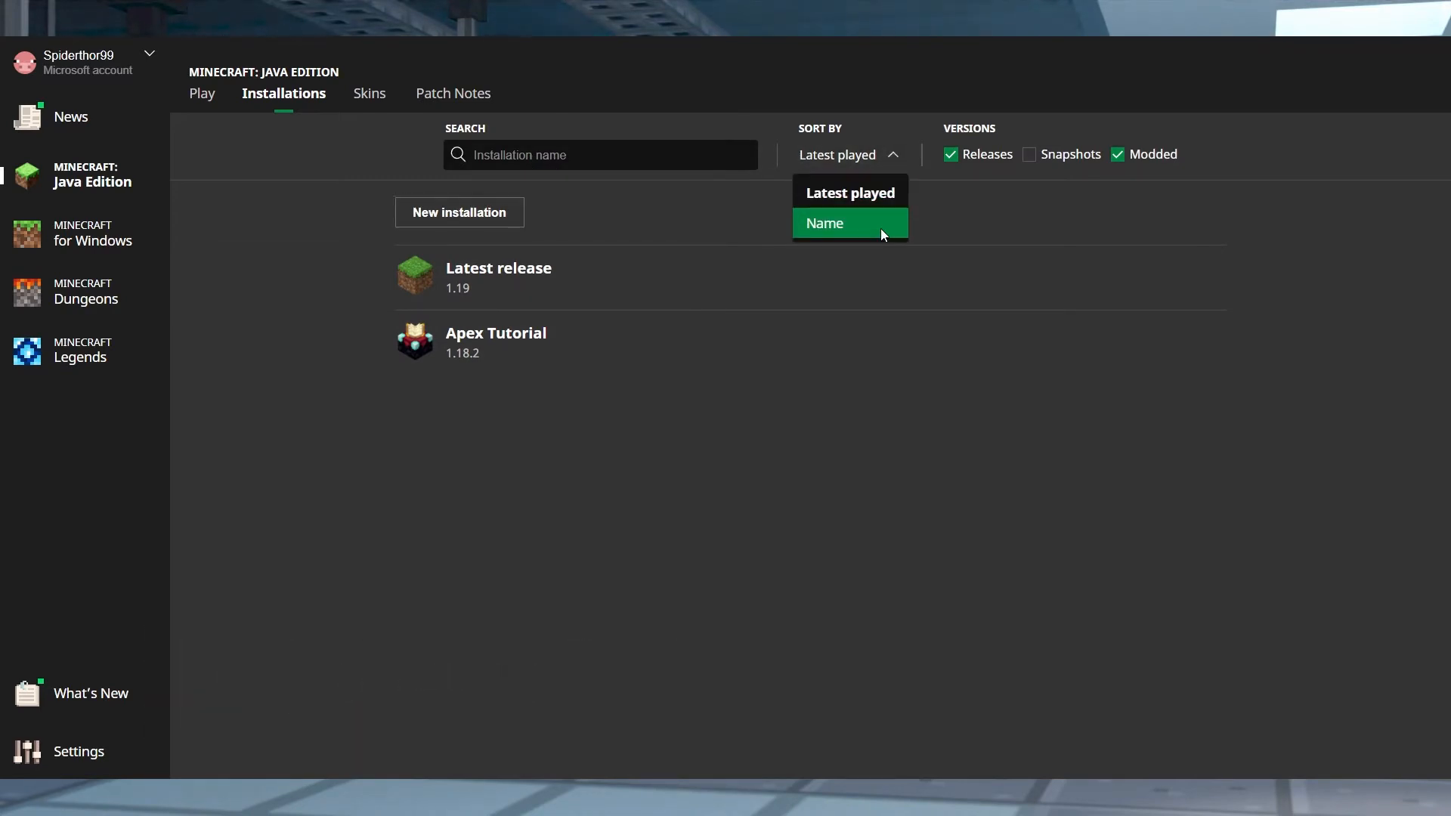
left_click(824, 223)
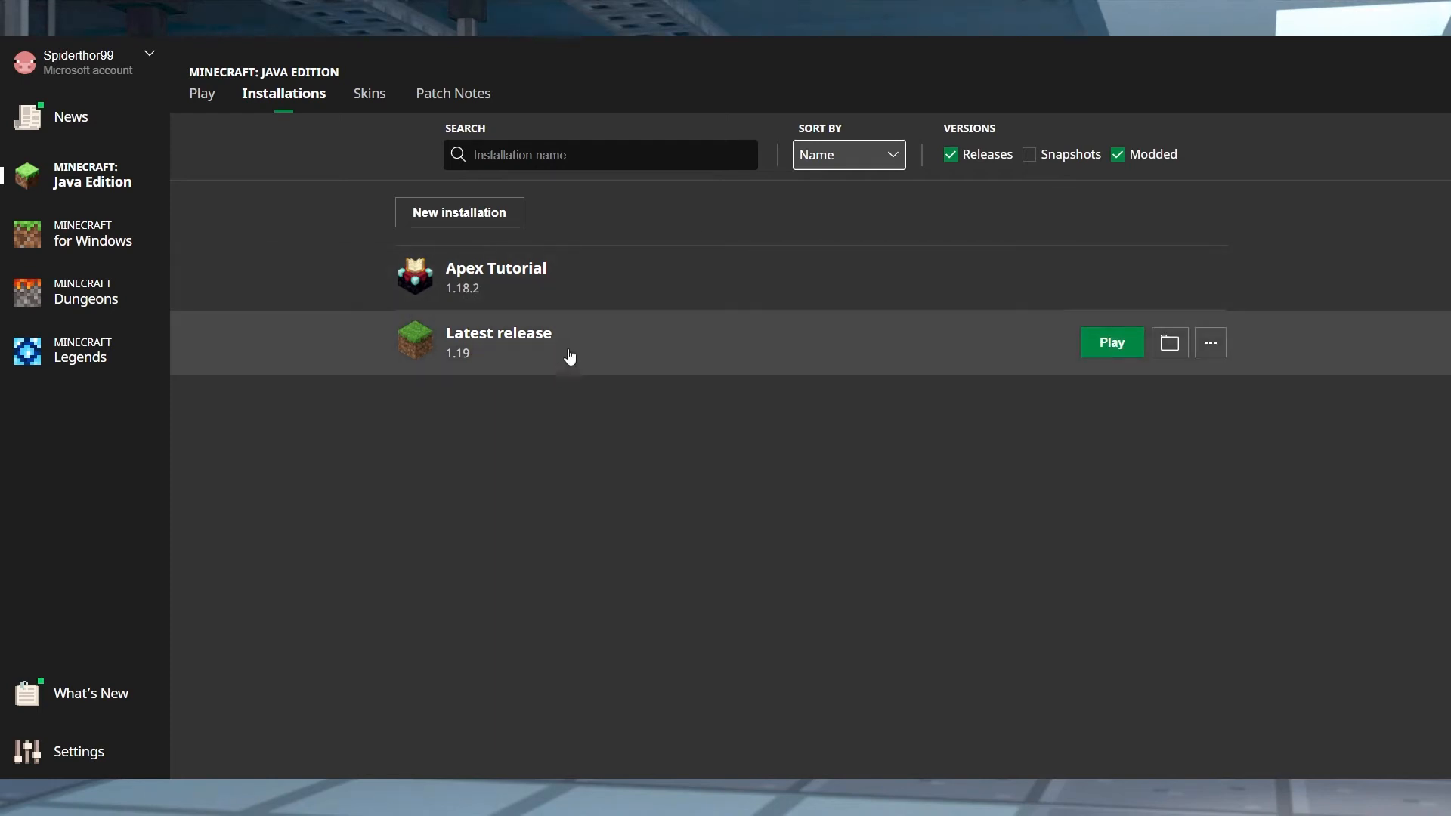
mouse_move(652, 234)
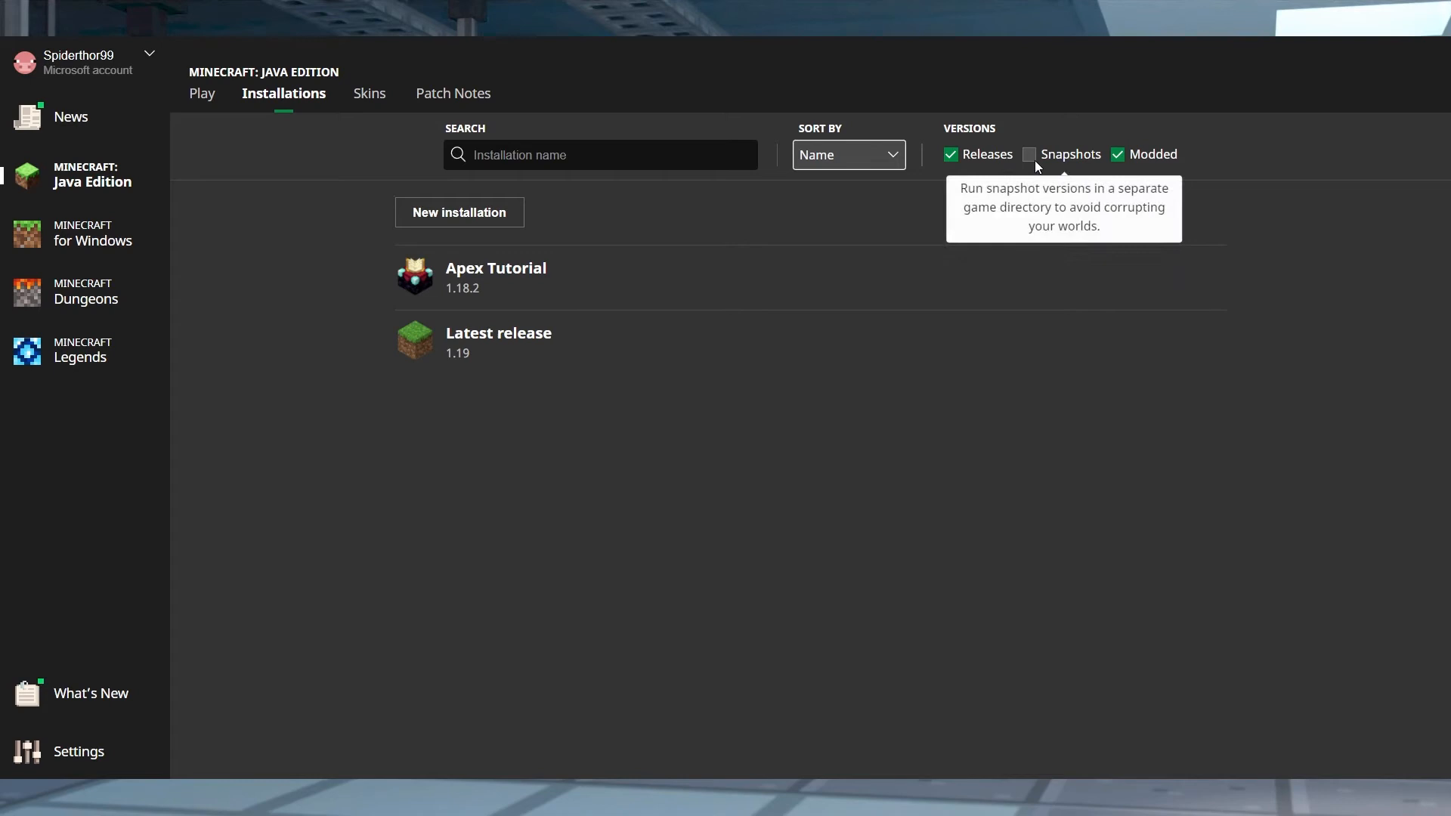
left_click(1028, 154)
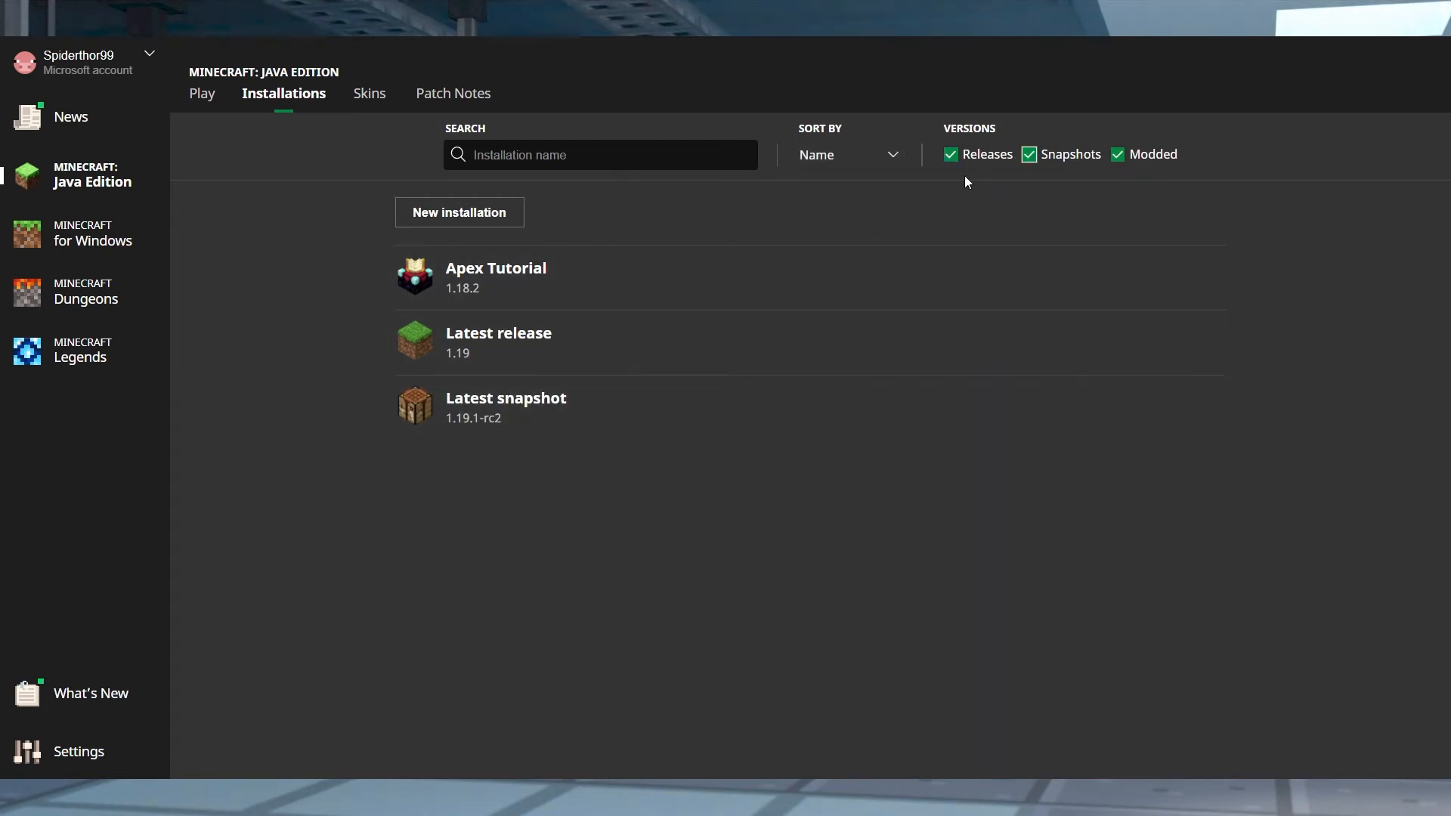
left_click(949, 153)
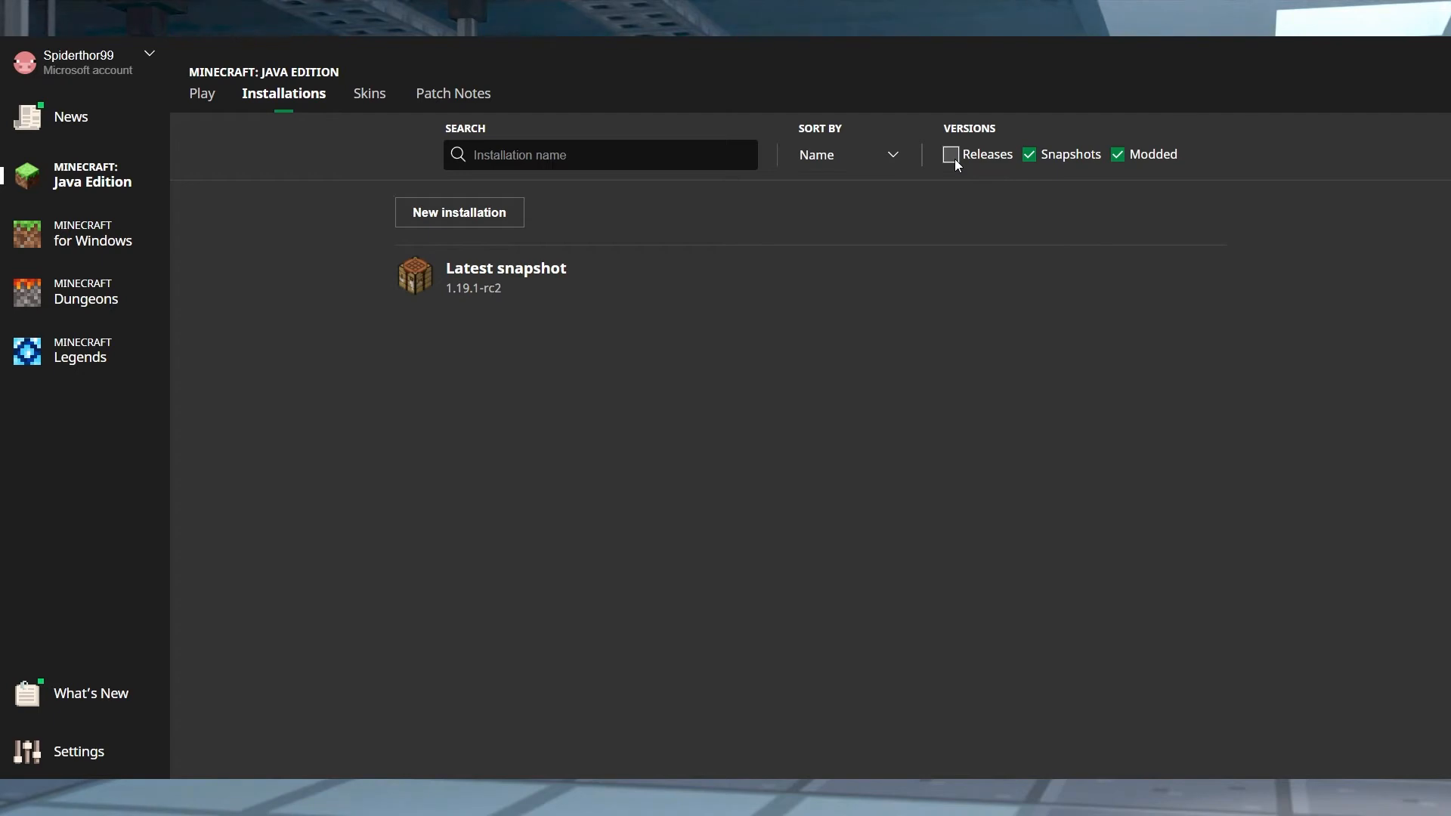
Step: Show releases instead of snapshots, open Apex Tutorial's game folder, then its options menu
left_click(951, 154)
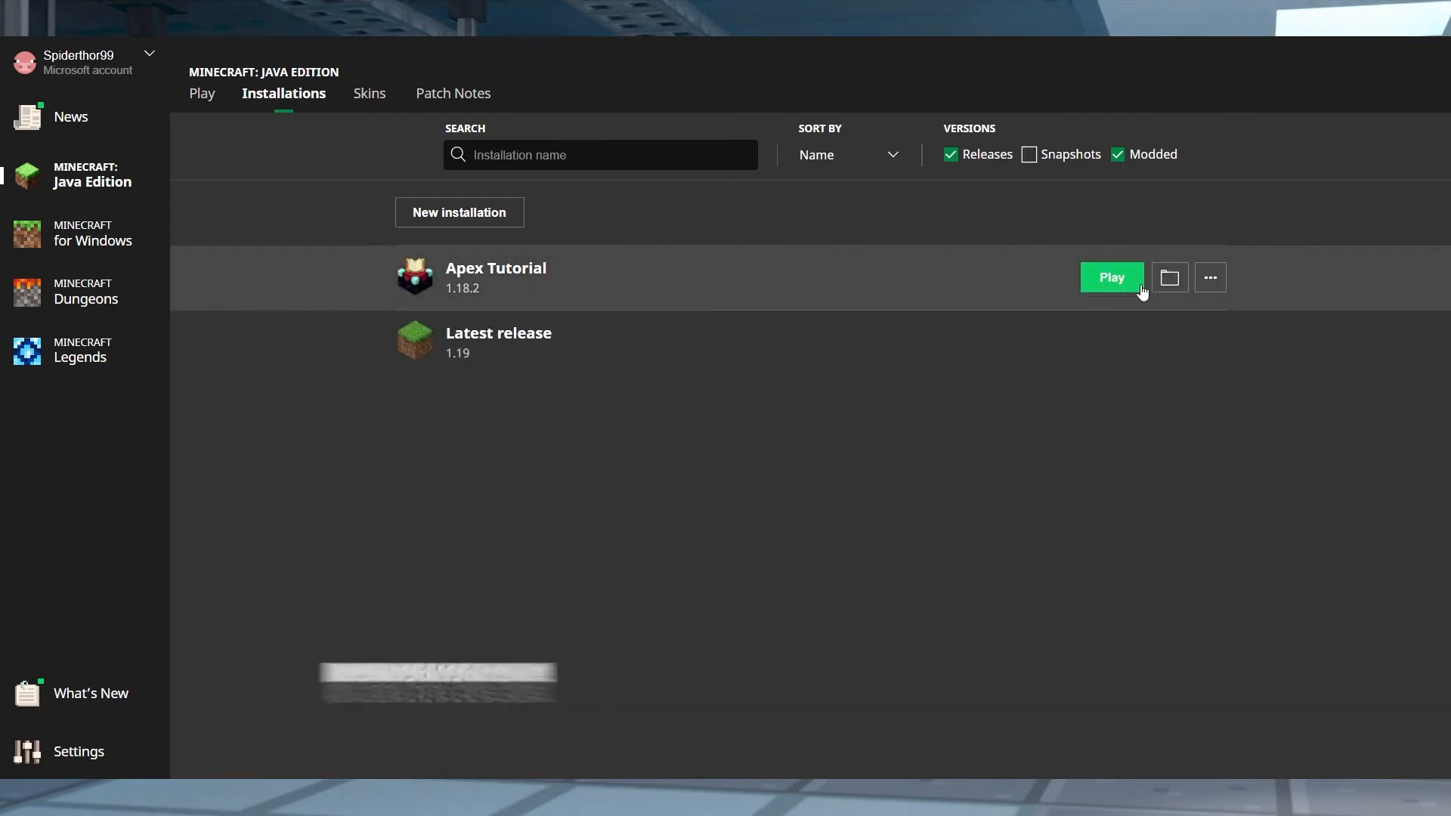
mouse_move(1168, 277)
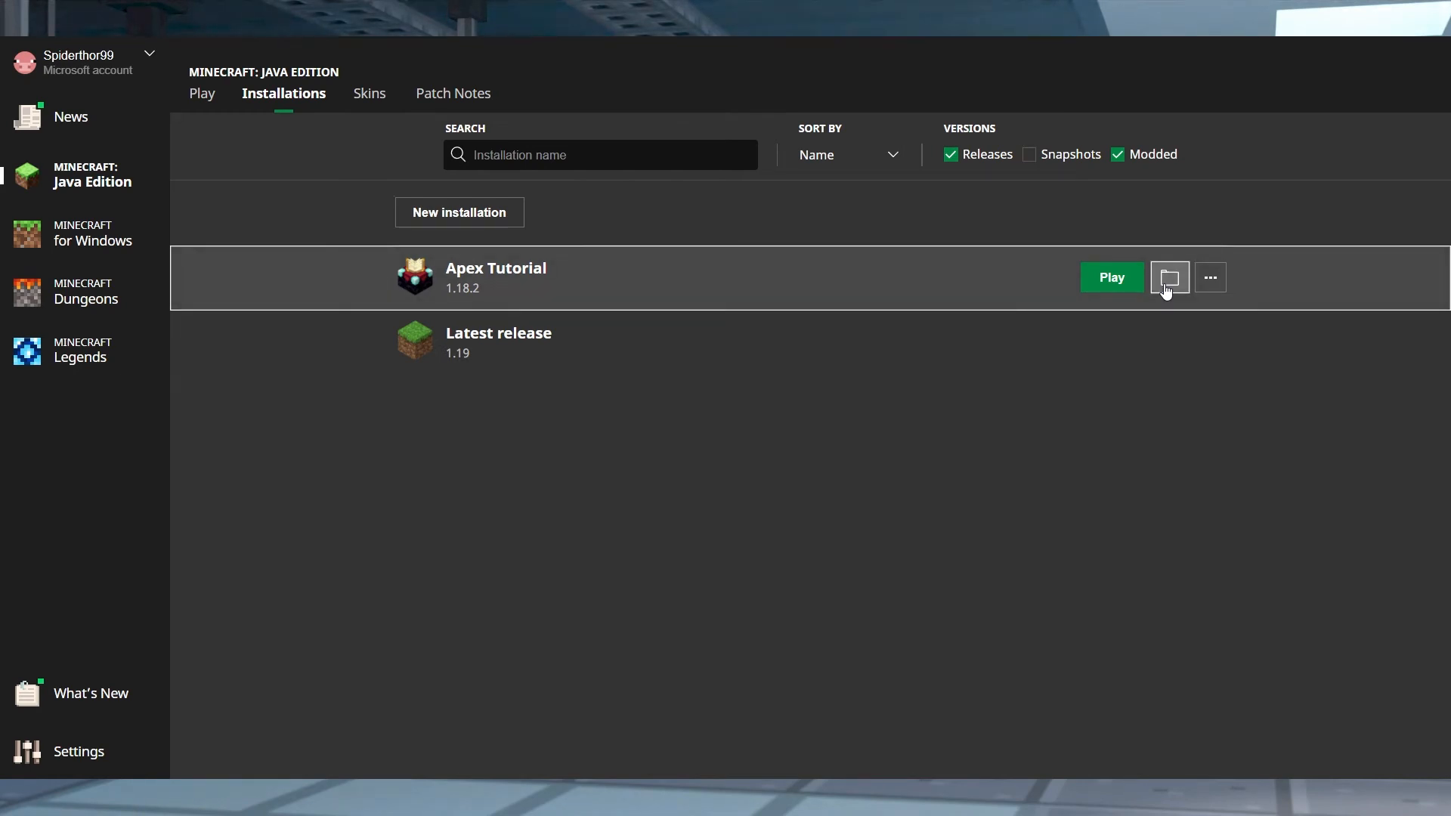
left_click(1170, 278)
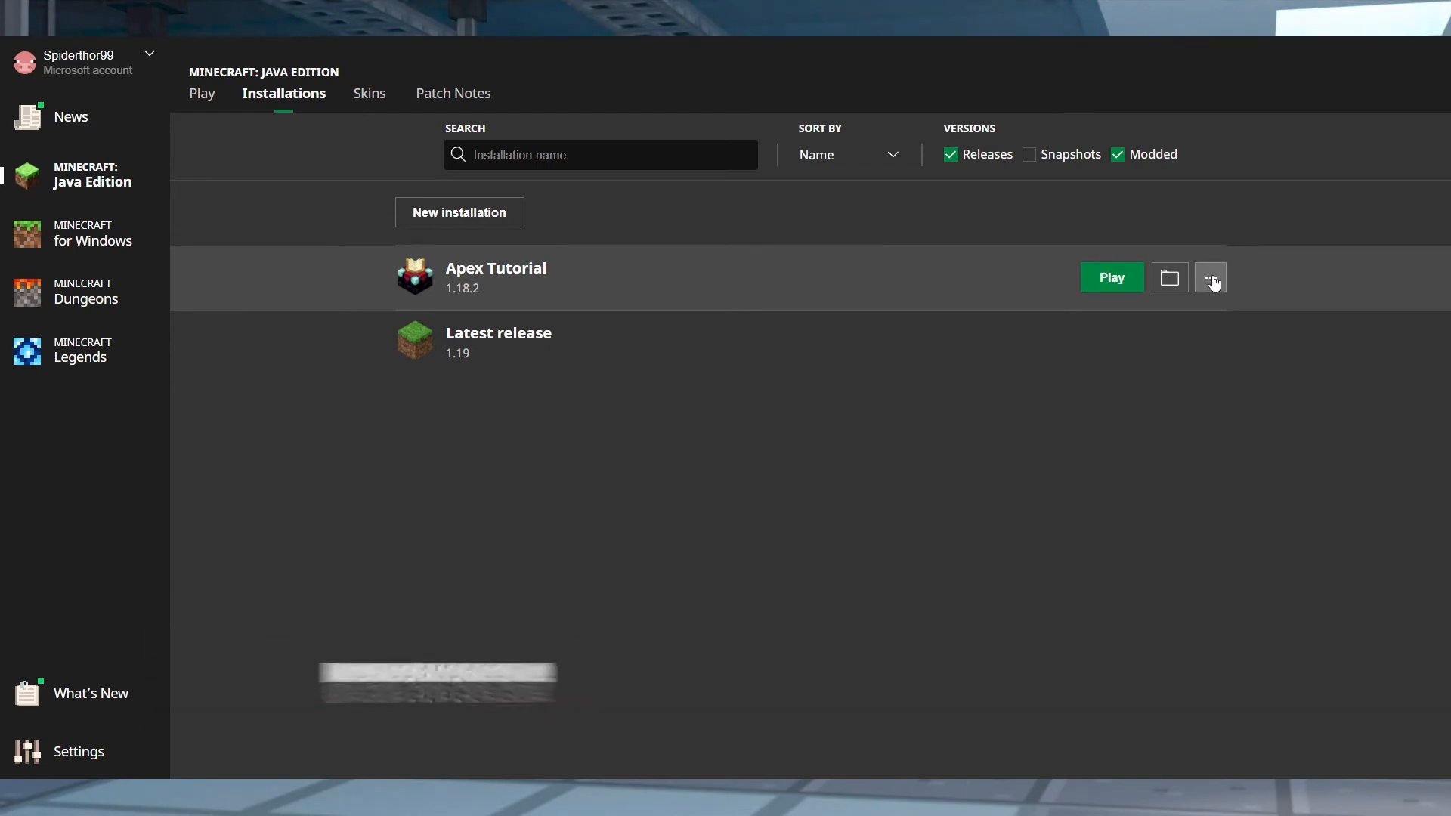
left_click(1209, 277)
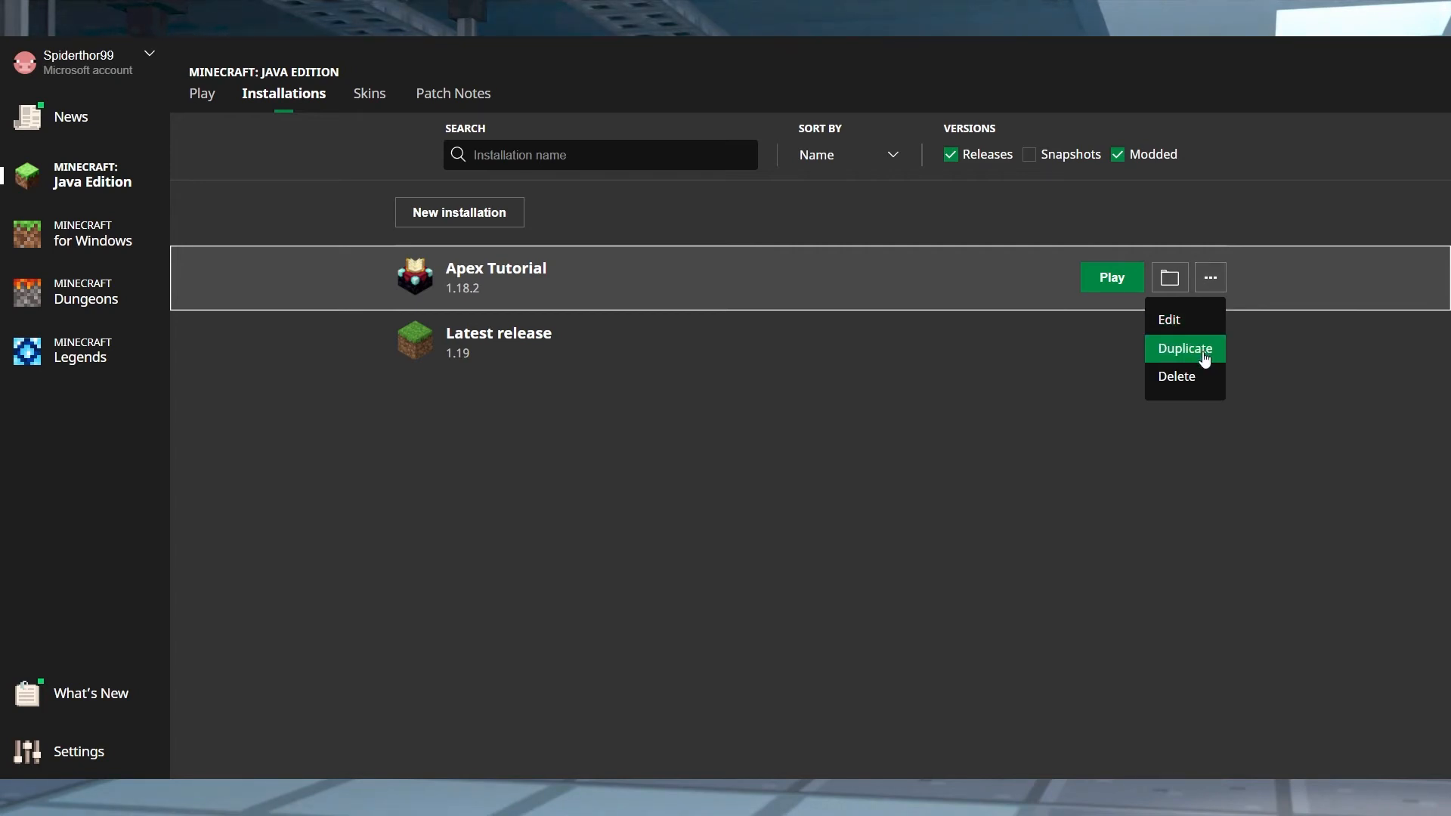
mouse_move(1177, 376)
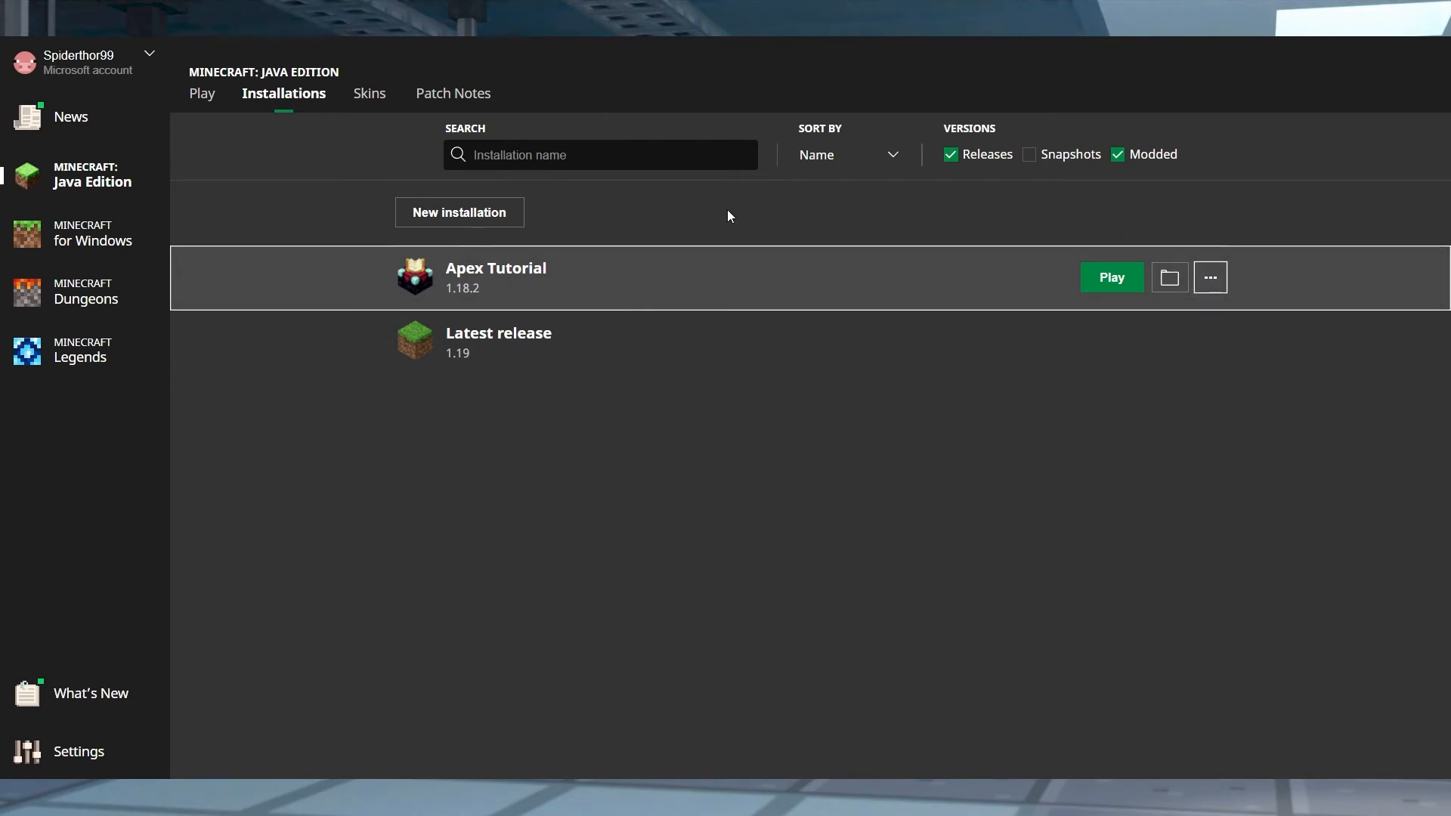
Step: On the Play page, select Apex Tutorial 1.18.2 as the installation to launch
left_click(201, 93)
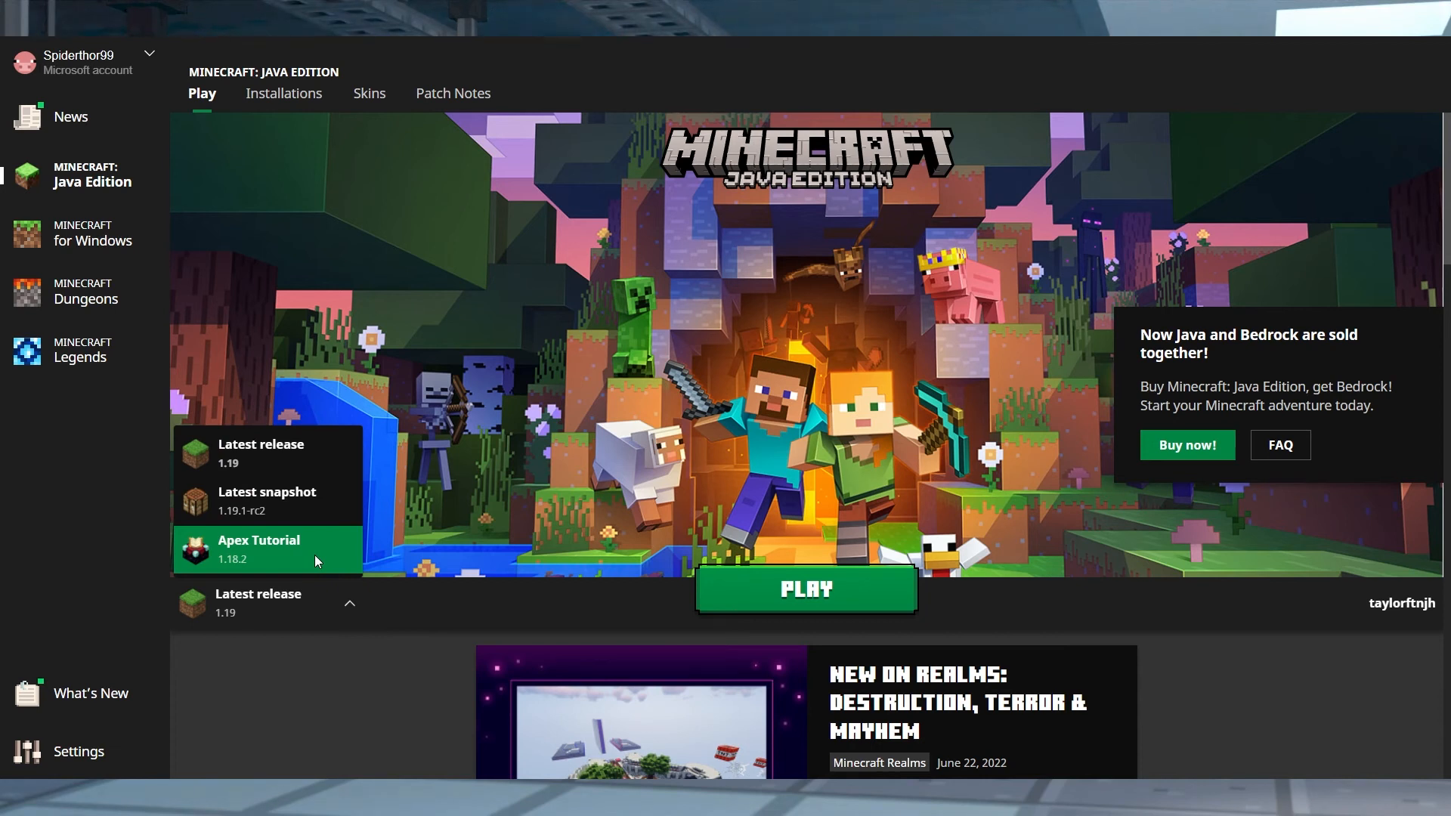
left_click(267, 549)
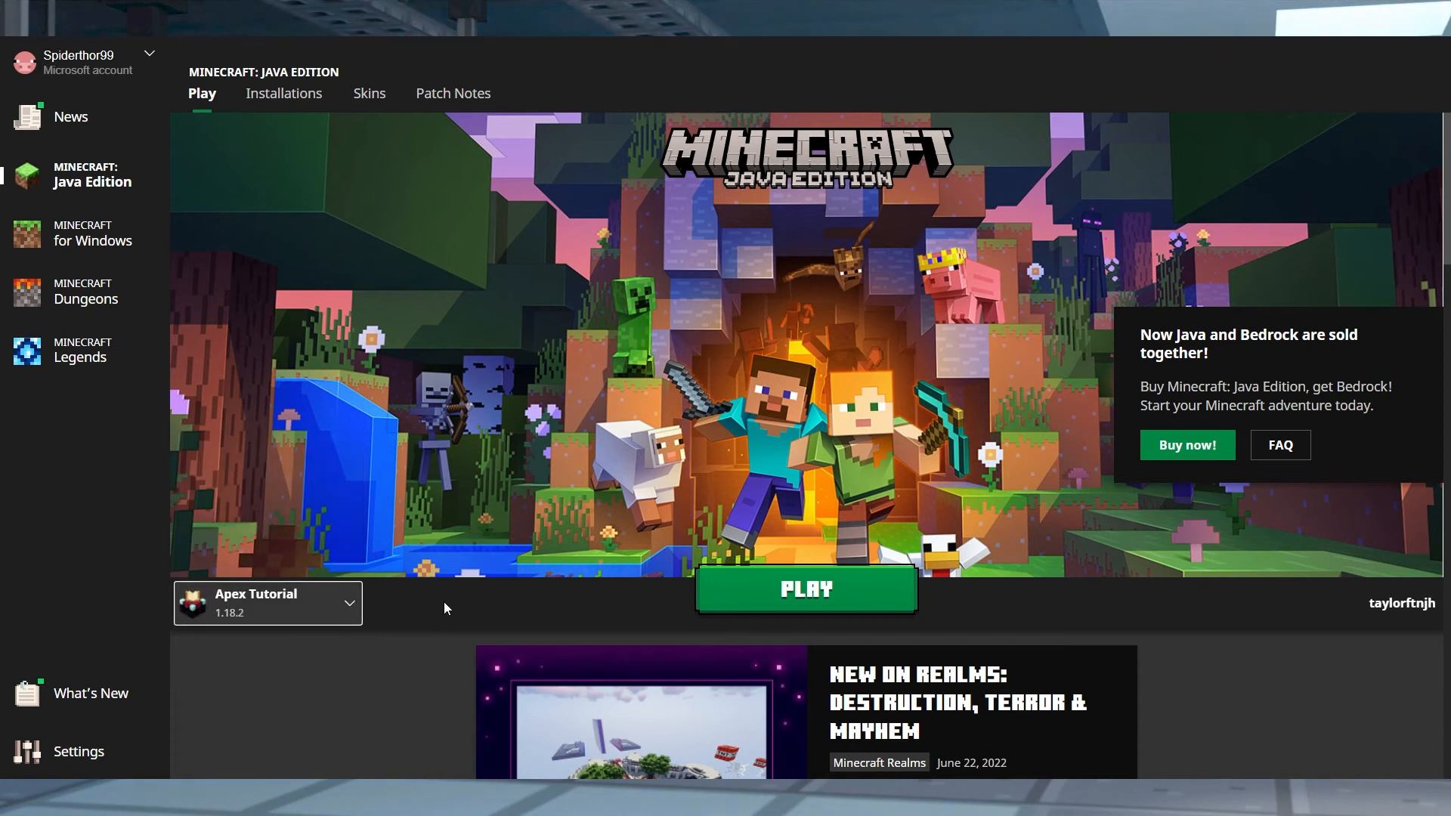
mouse_move(893, 602)
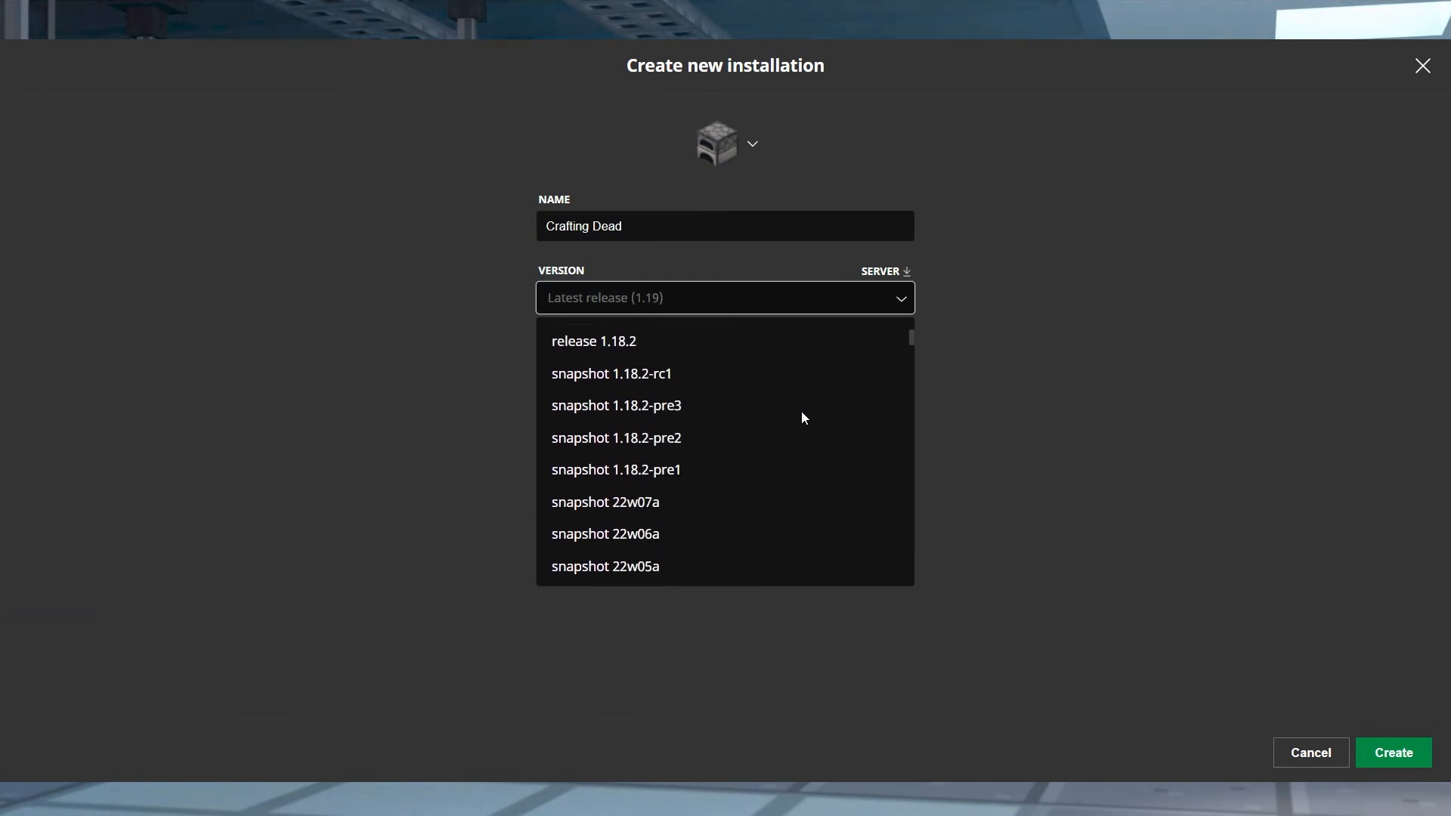
Step: Give the new installation the pumpkin icon and name it 'Crafting Dead'
scroll("down", 3)
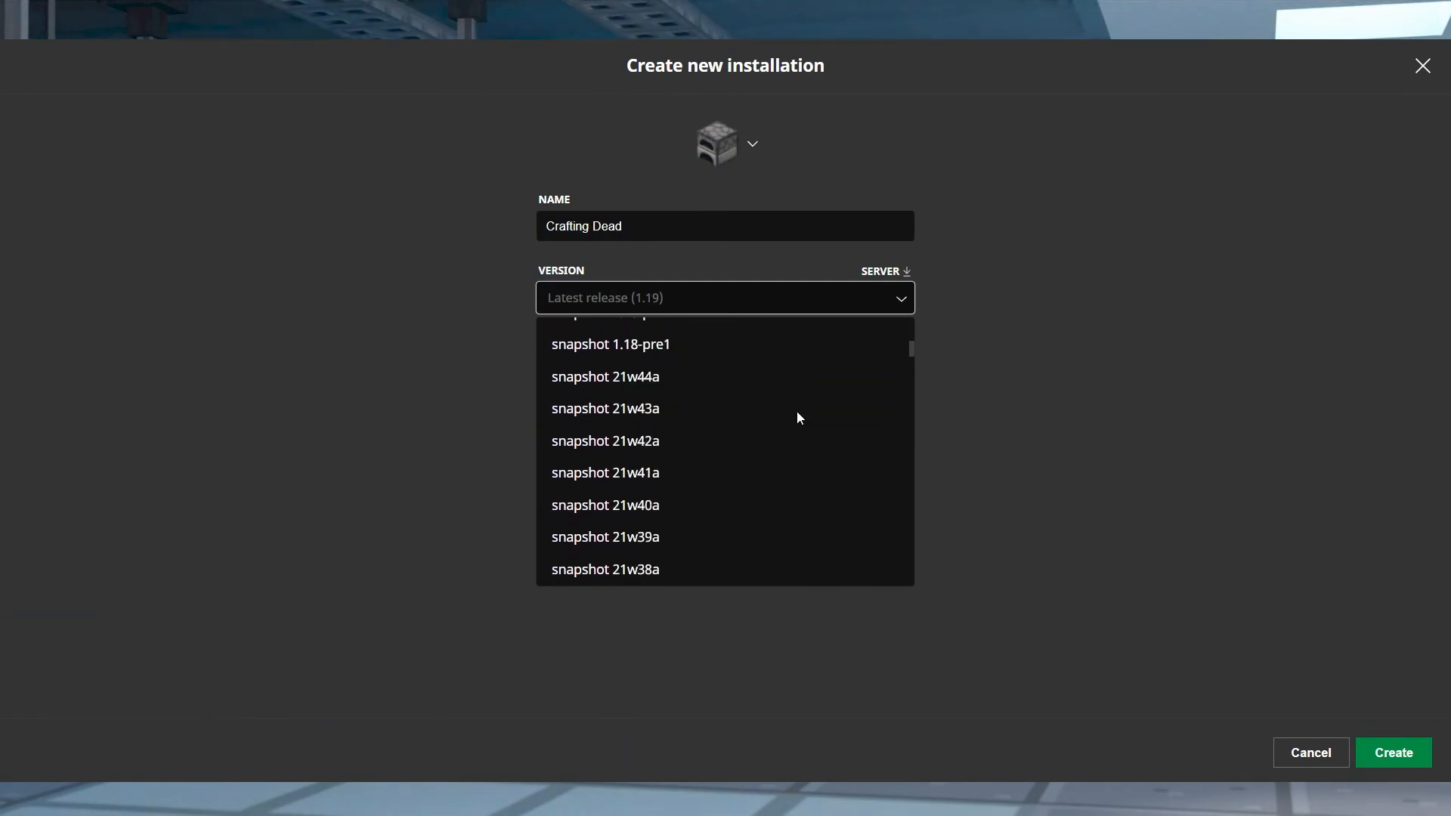
scroll("down", 3)
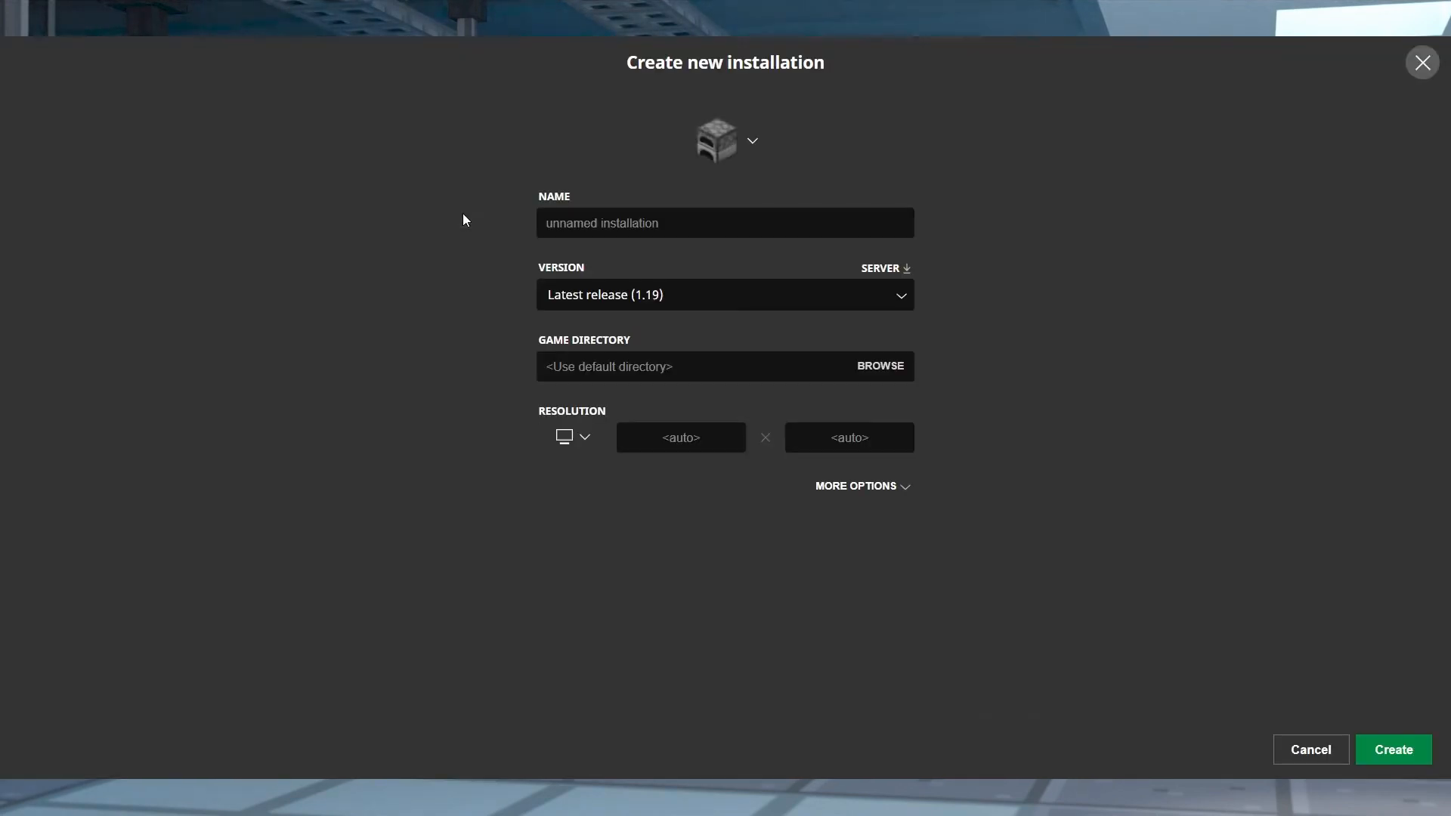
left_click(751, 141)
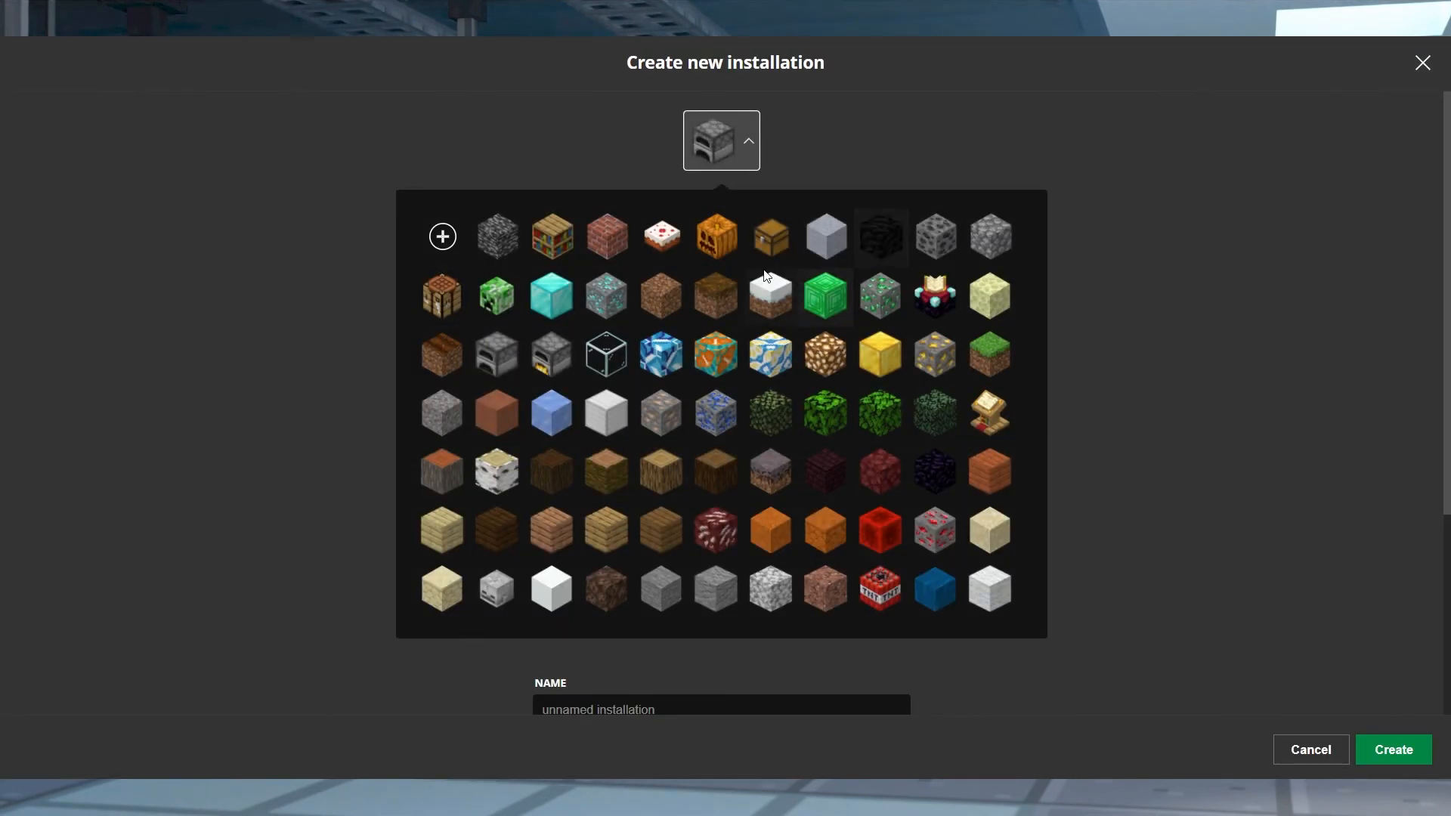
left_click(717, 237)
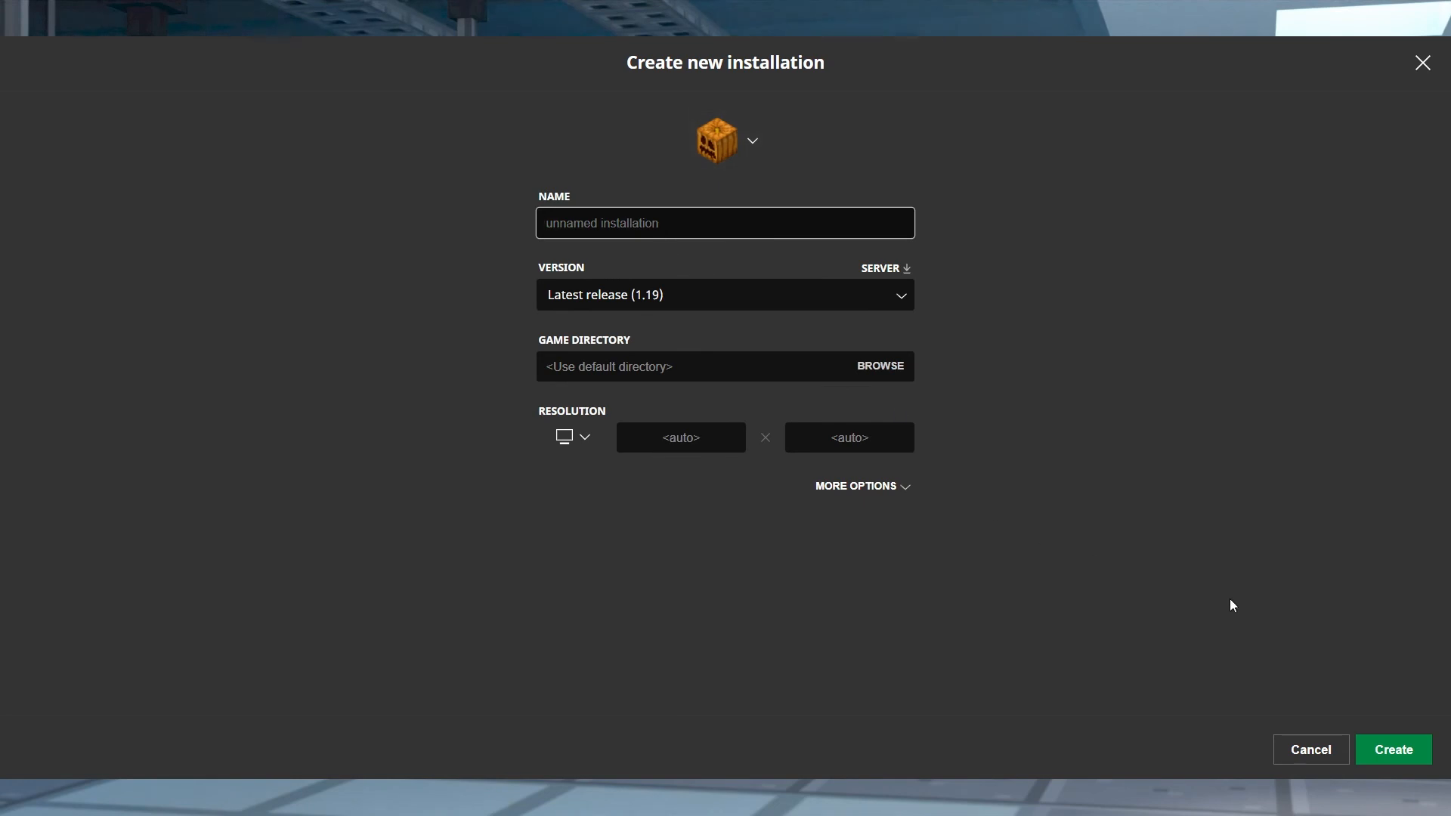
type("Crafting Dead")
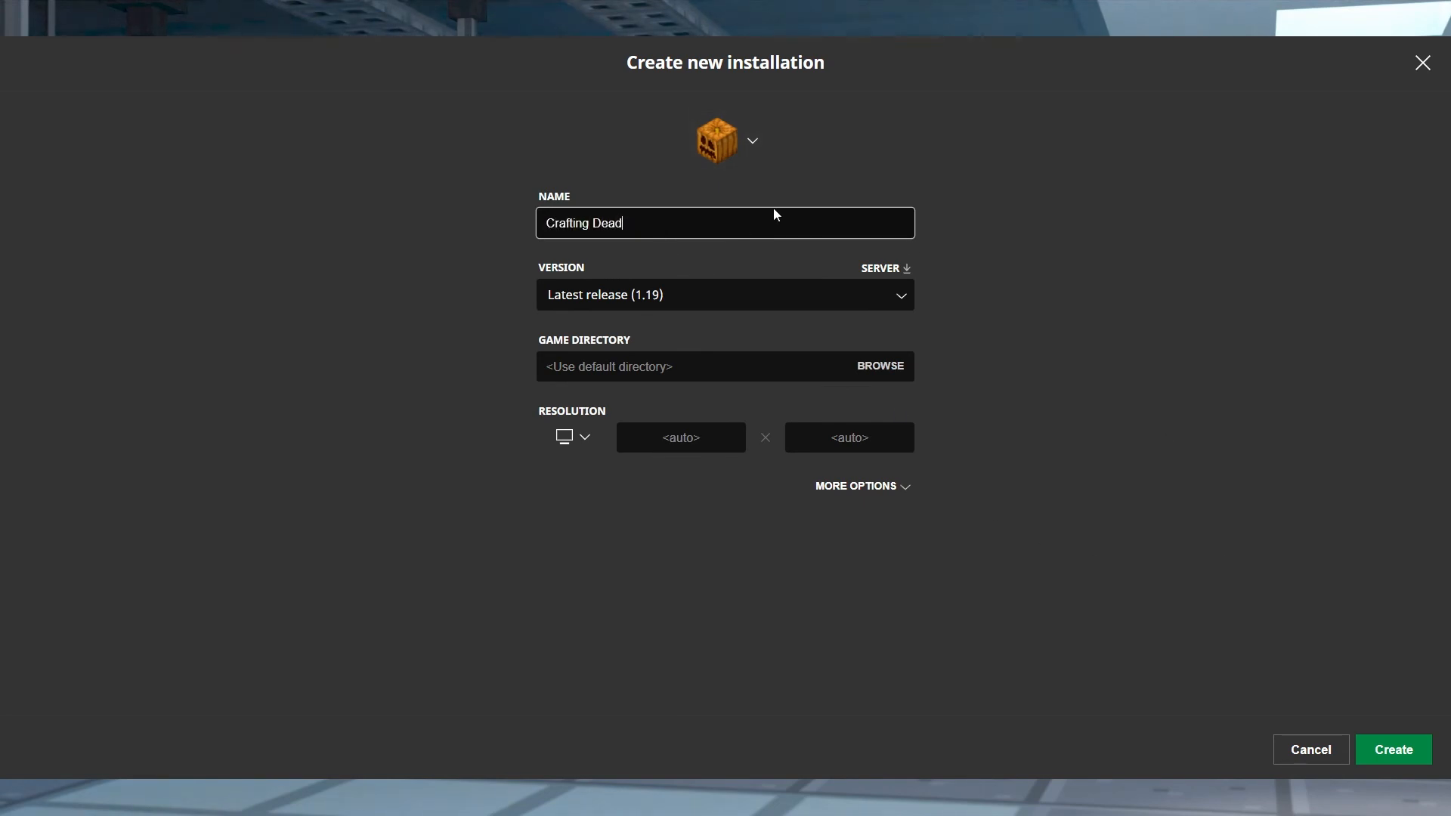
Step: Set the new installation's version to release 1.16.5
left_click(725, 294)
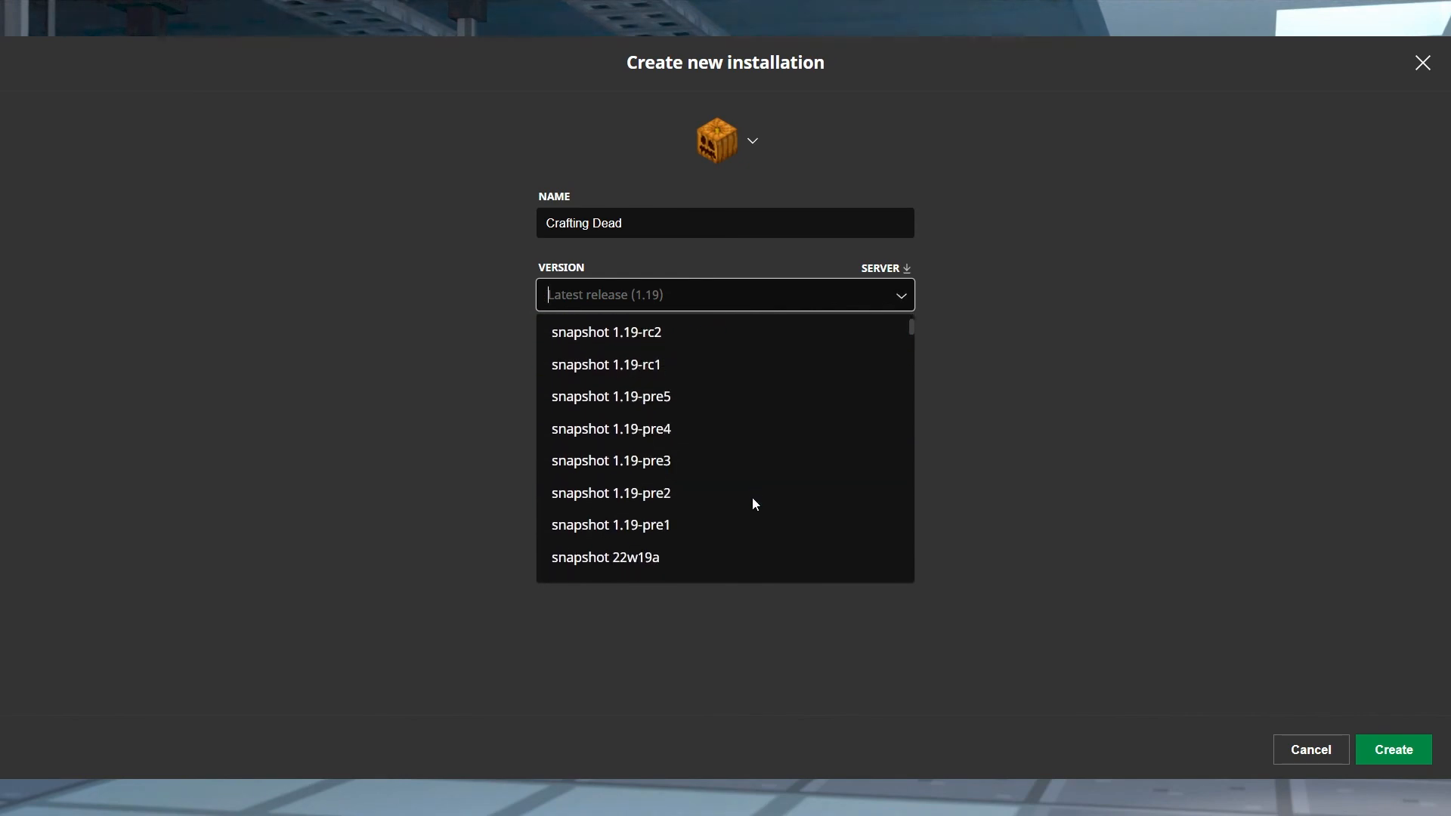
scroll("down", 3)
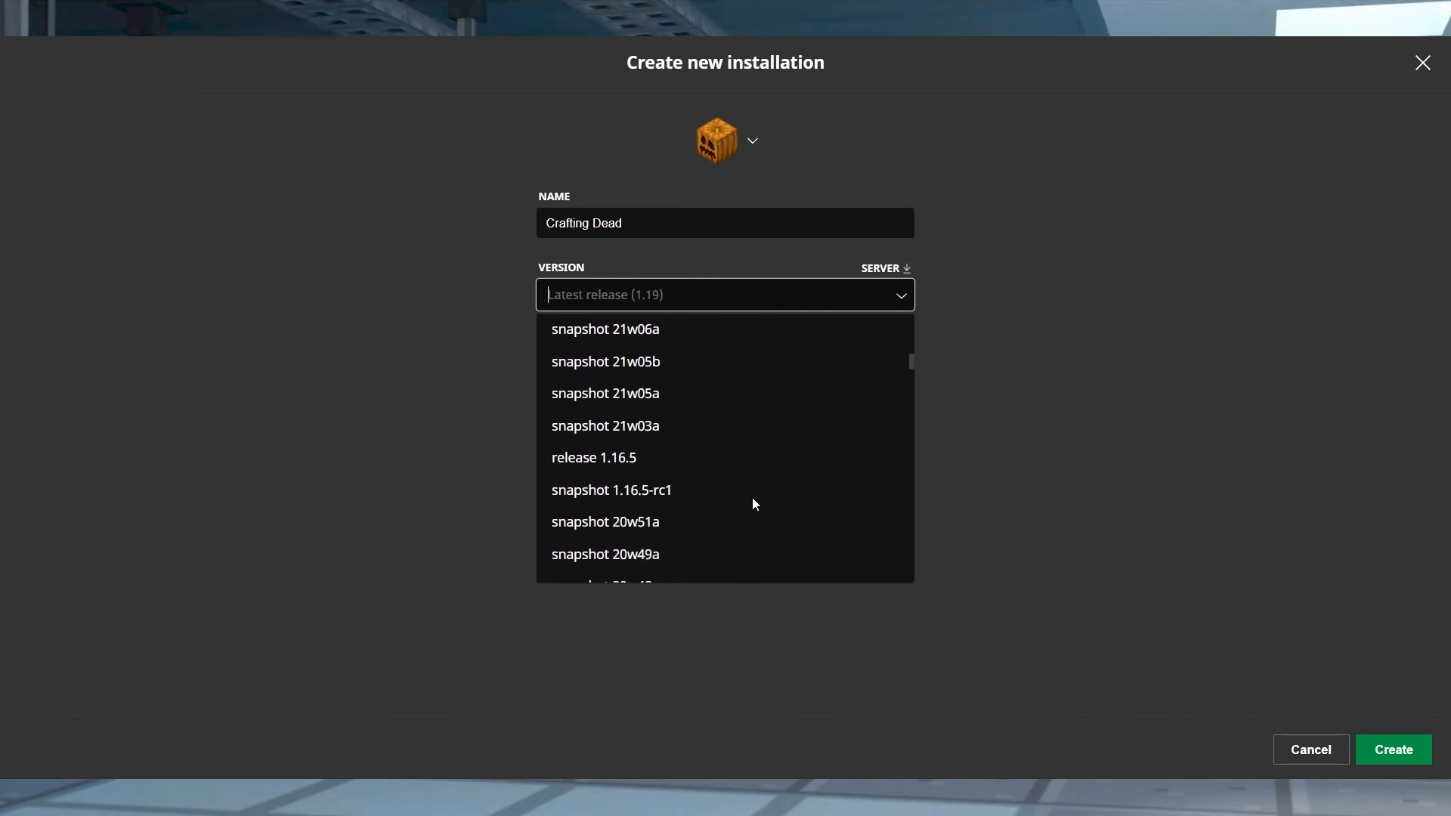
left_click(593, 457)
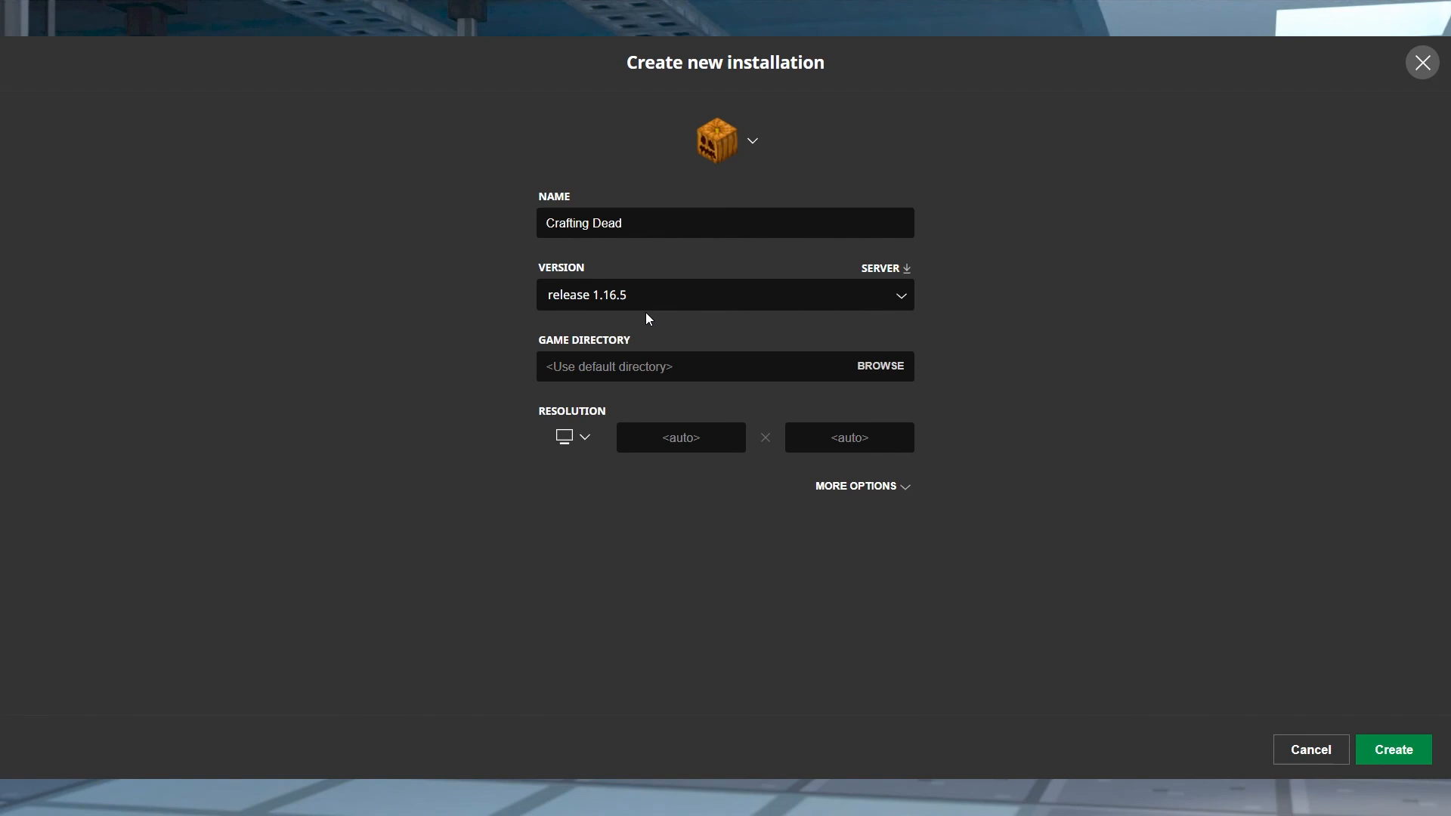
mouse_move(1393, 750)
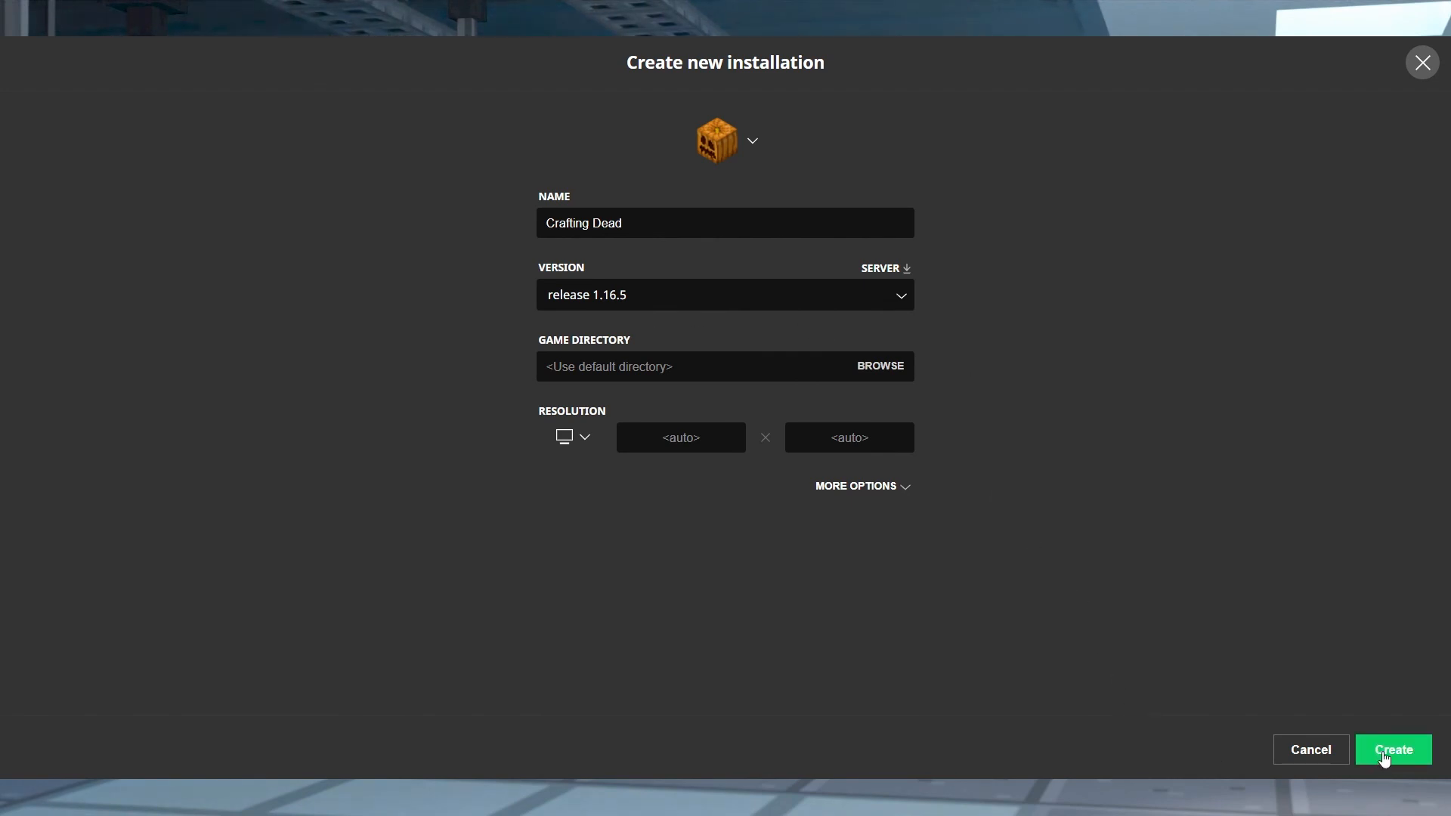